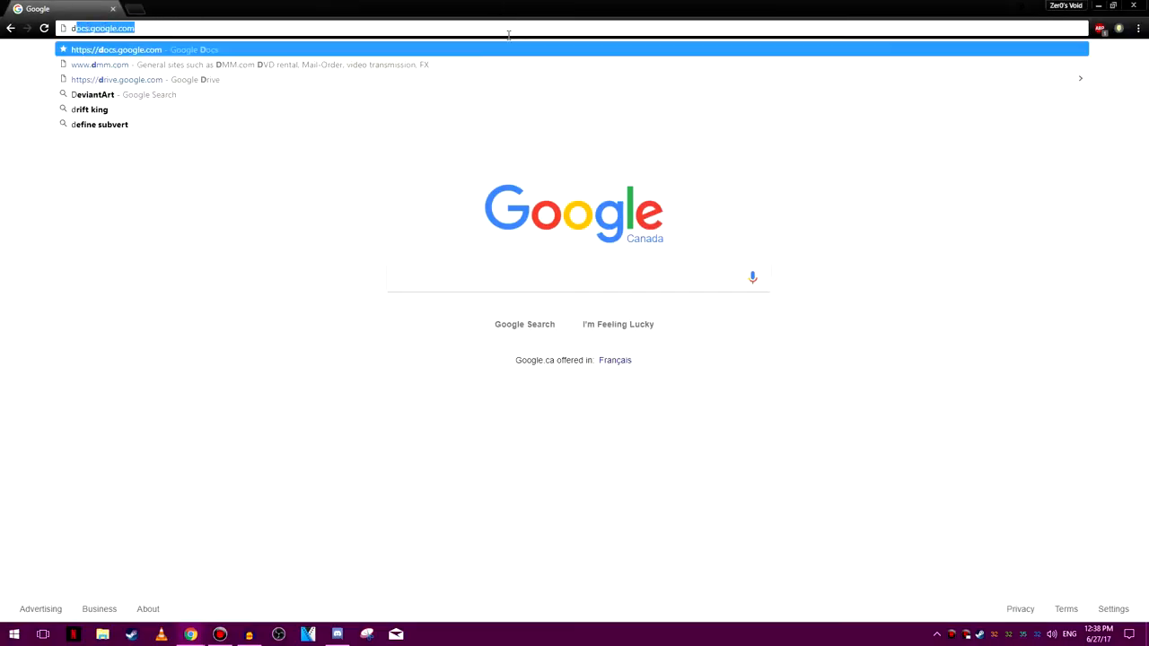
Step: Go to dmm.com from the address suggestions and start the free user registration
left_click(100, 65)
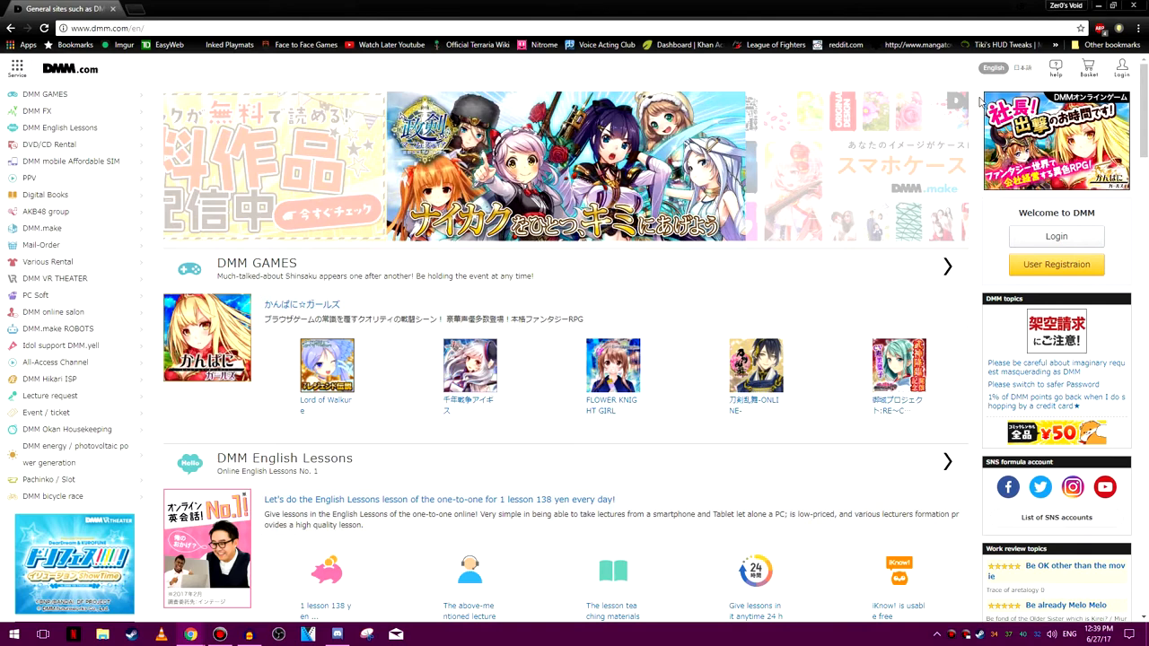
left_click(1120, 69)
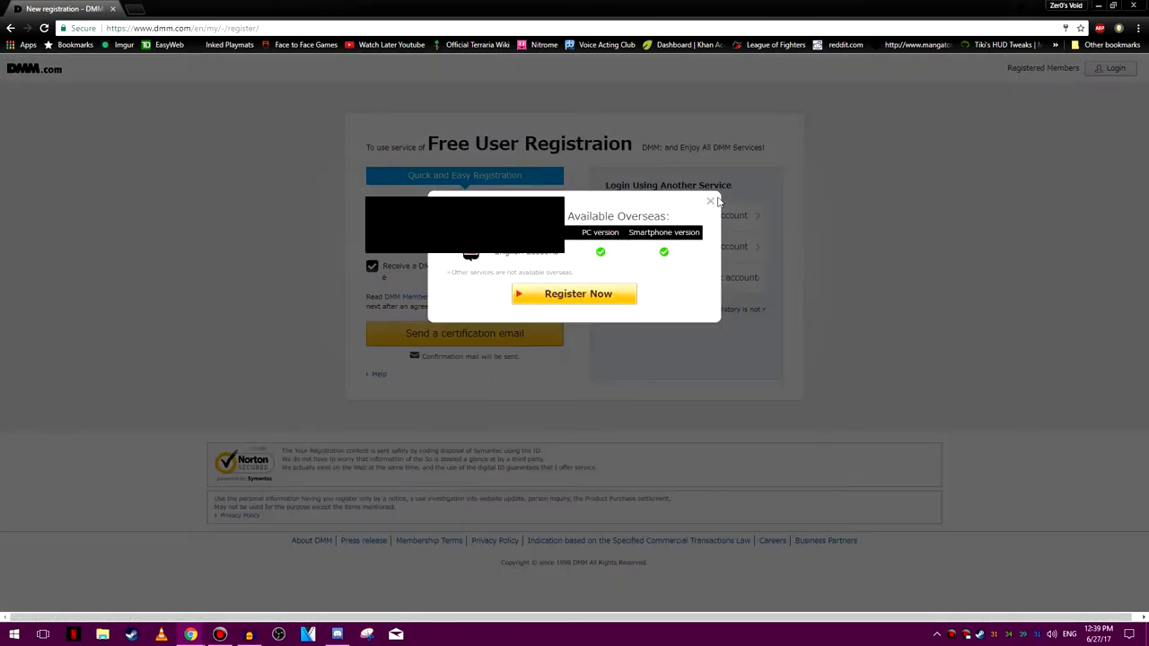
Step: Dismiss the overseas notice, opt out of the e-mail magazine and send the certification email
left_click(711, 201)
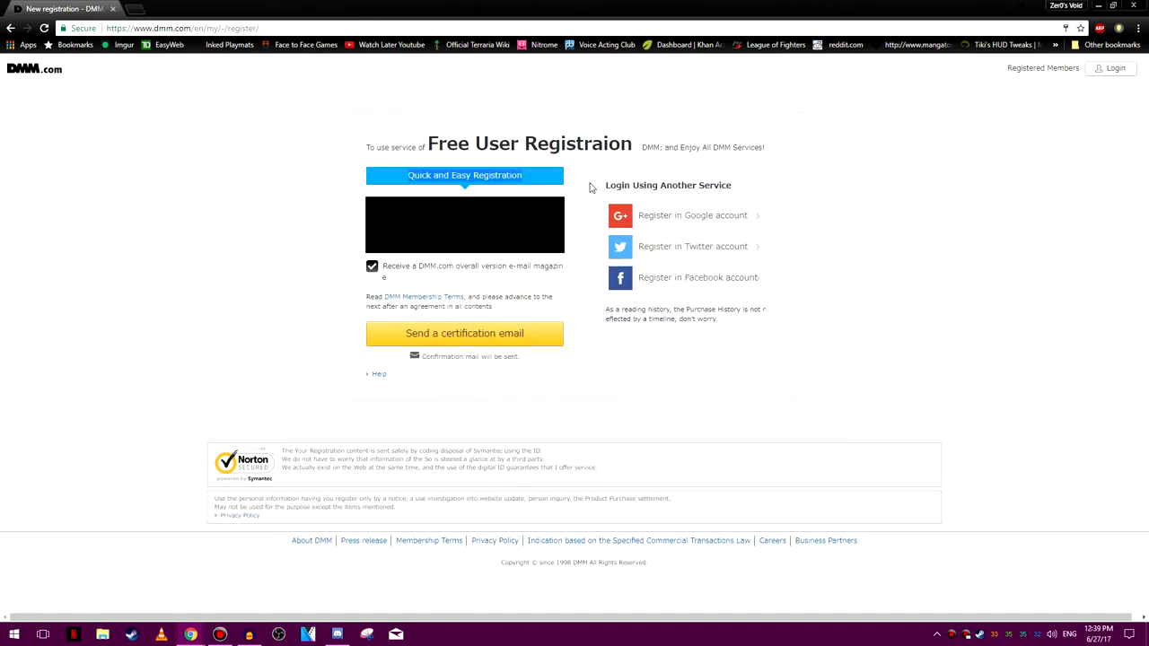
mouse_move(9, 212)
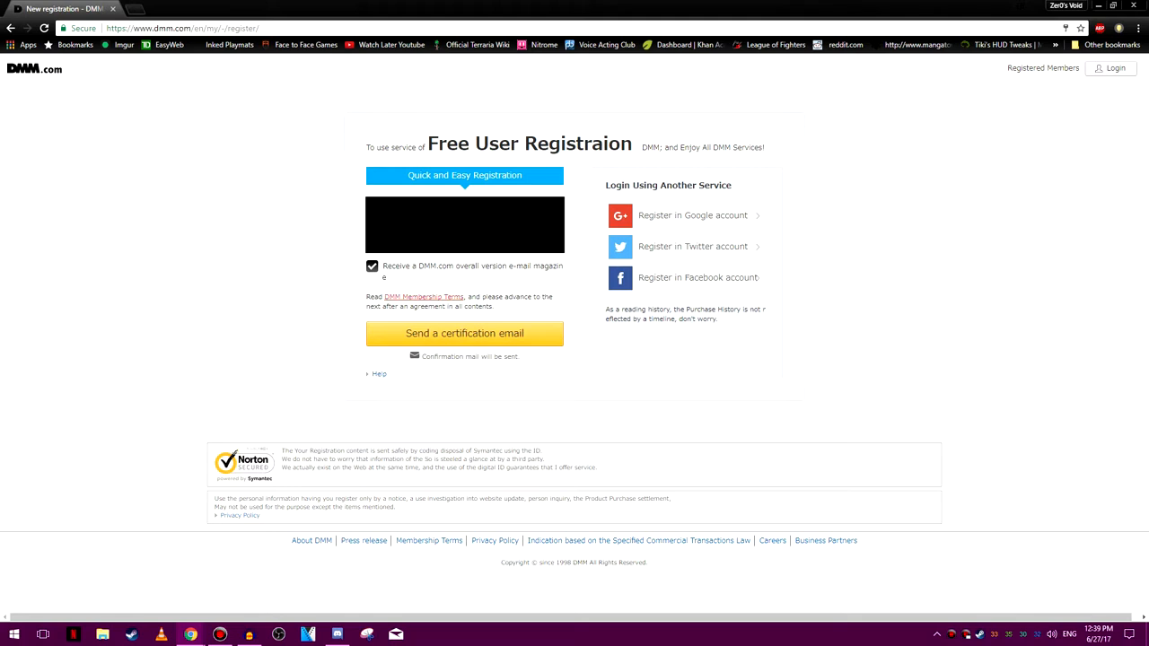
left_click(372, 266)
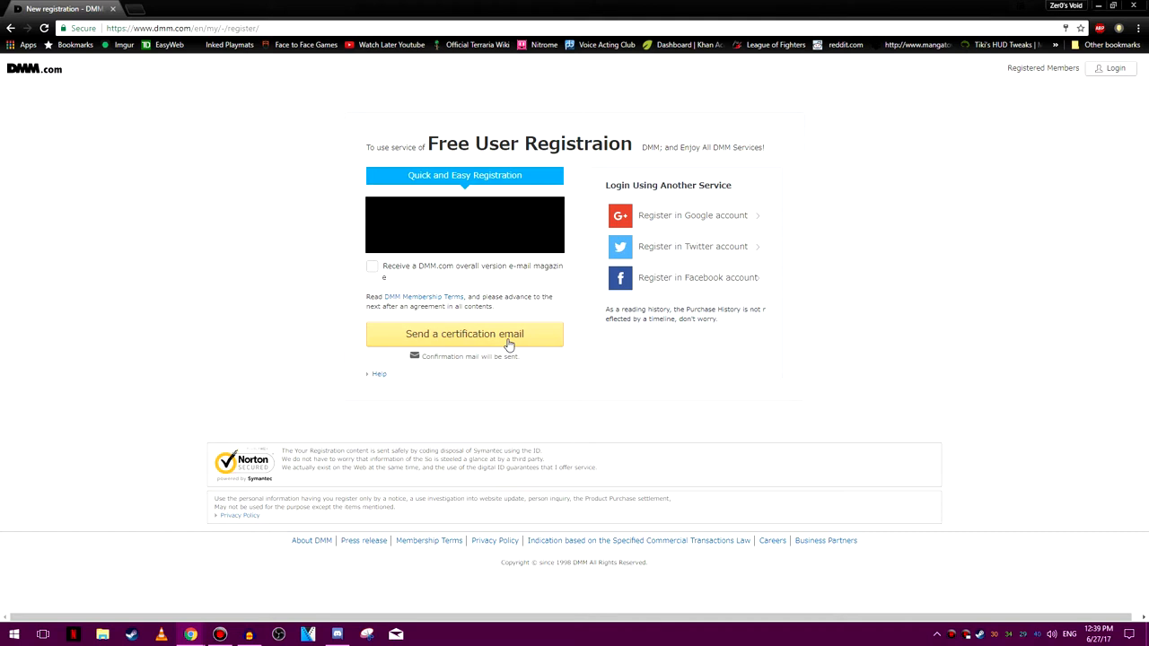
left_click(463, 334)
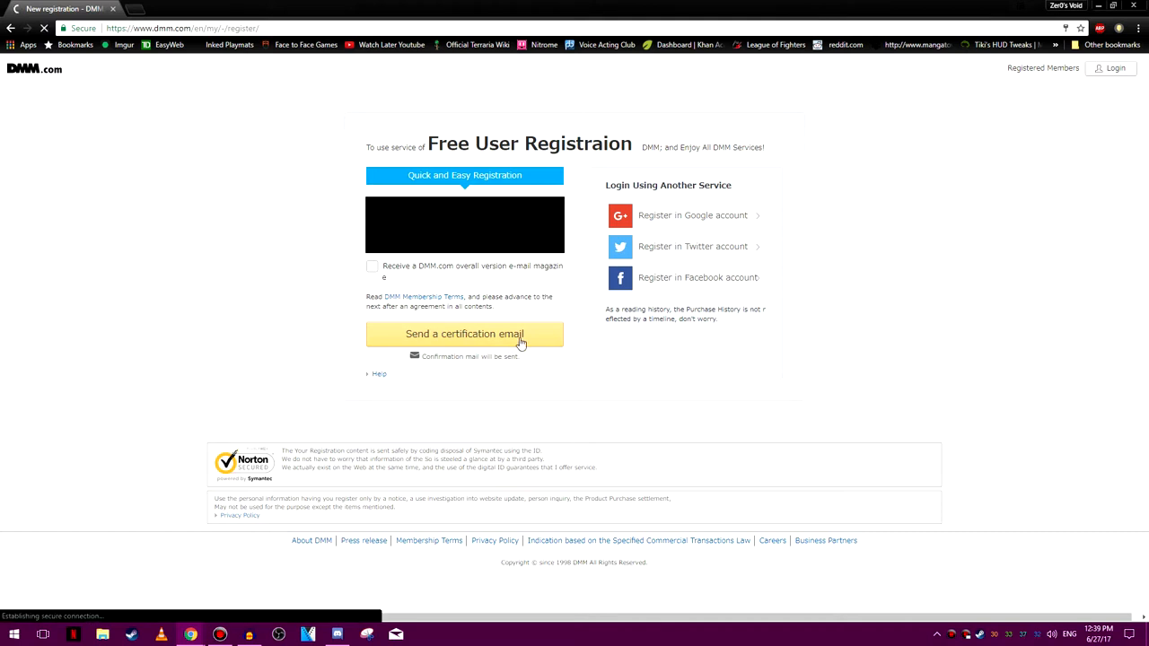
left_click(463, 332)
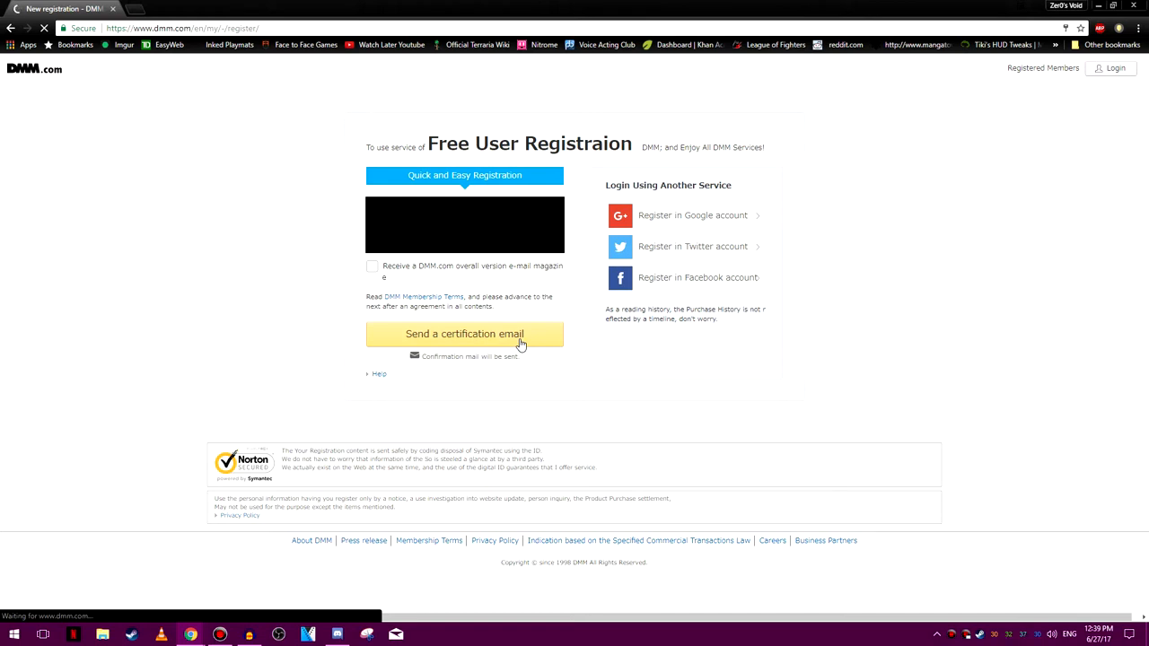
left_click(463, 334)
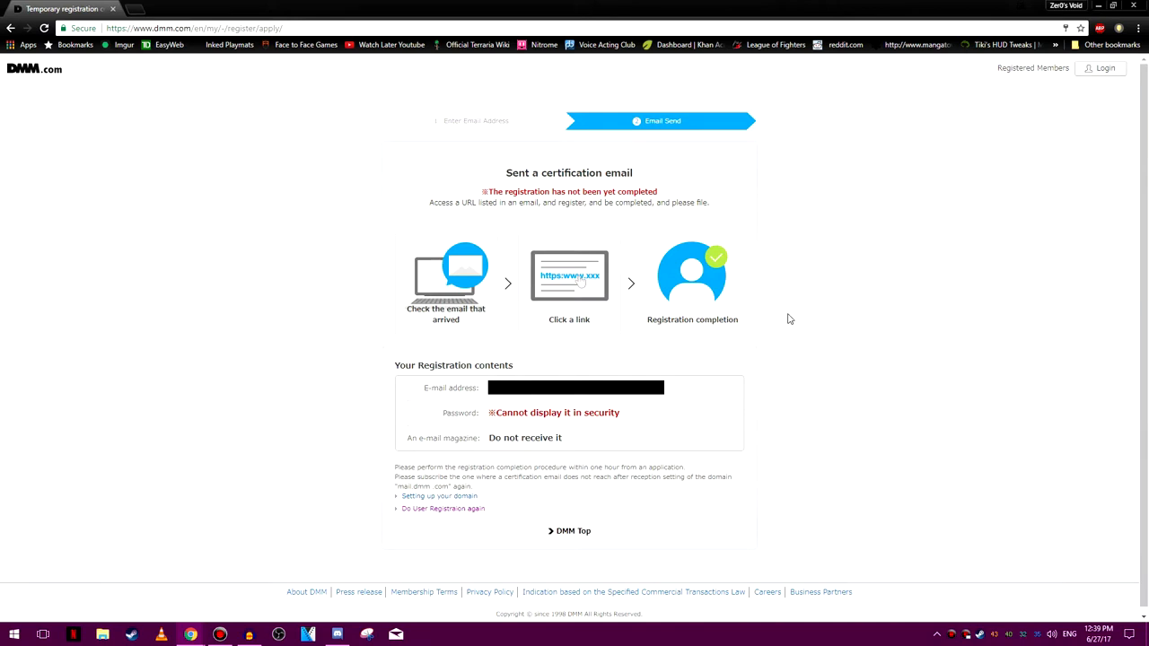
mouse_move(844, 273)
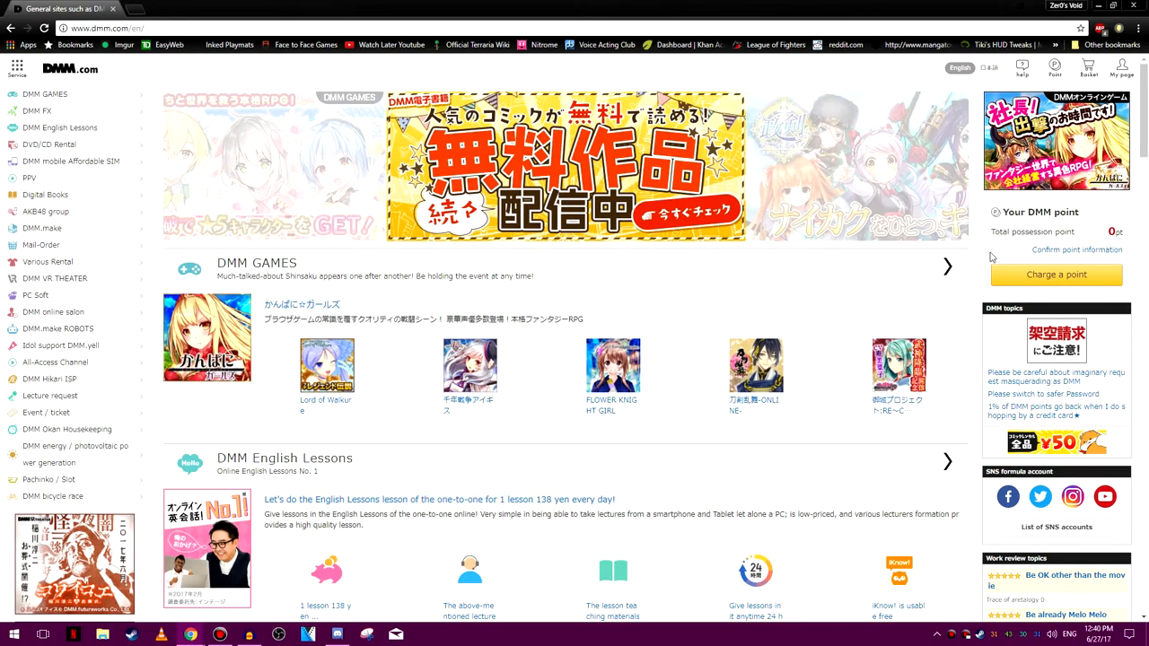
mouse_move(935, 320)
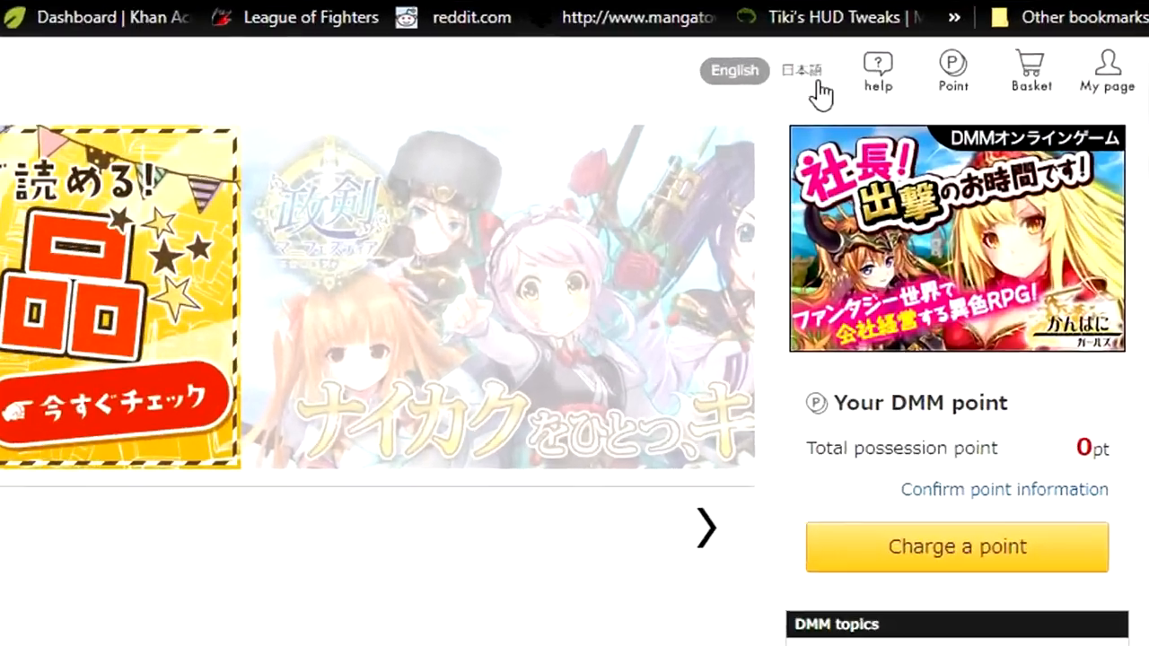
Step: Switch the DMM site language to 日本語 from the top-right menu
left_click(800, 70)
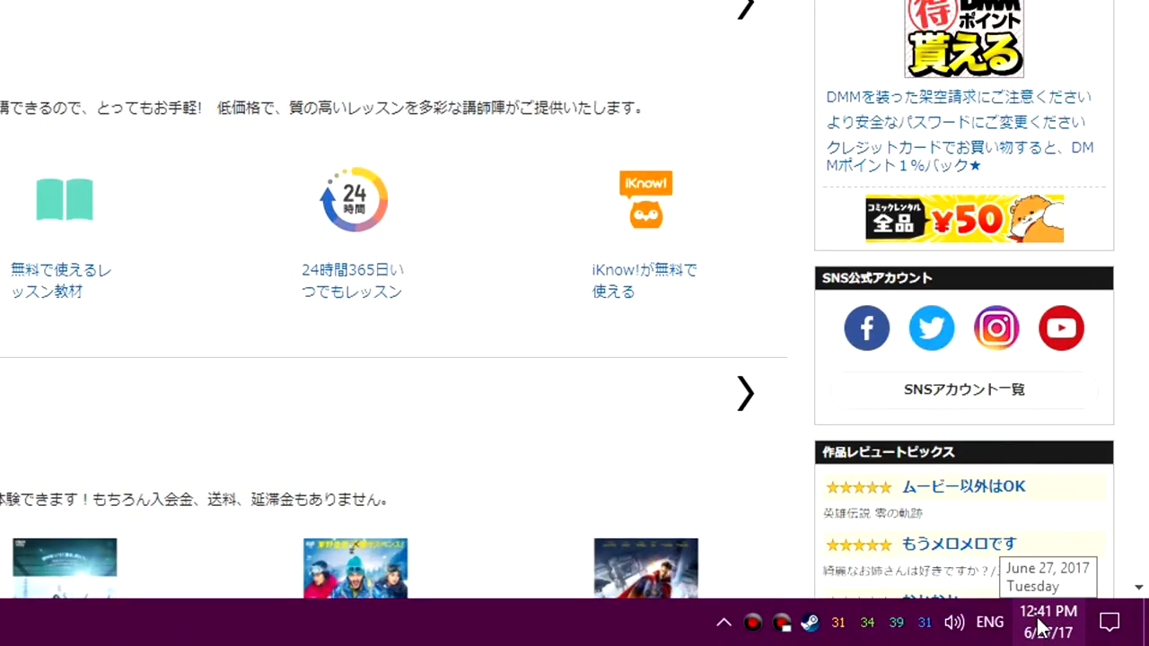
Step: Set the Windows time zone to (UTC+09:00) Osaka, Sapporo, Tokyo via the taskbar clock
right_click(1042, 621)
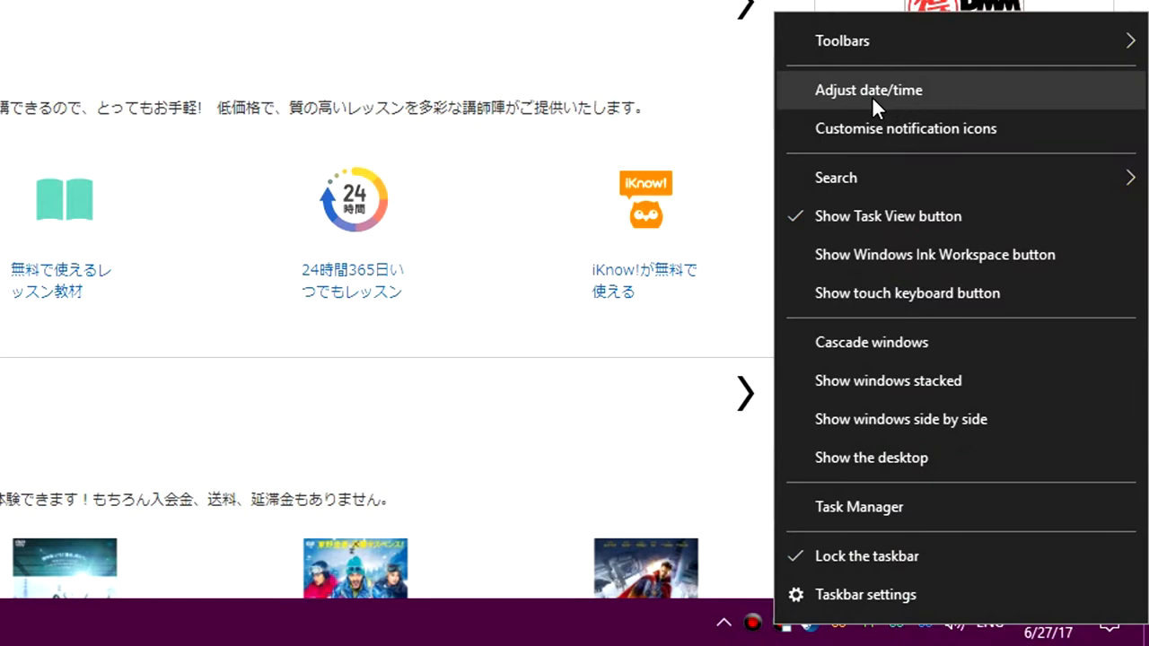
left_click(869, 90)
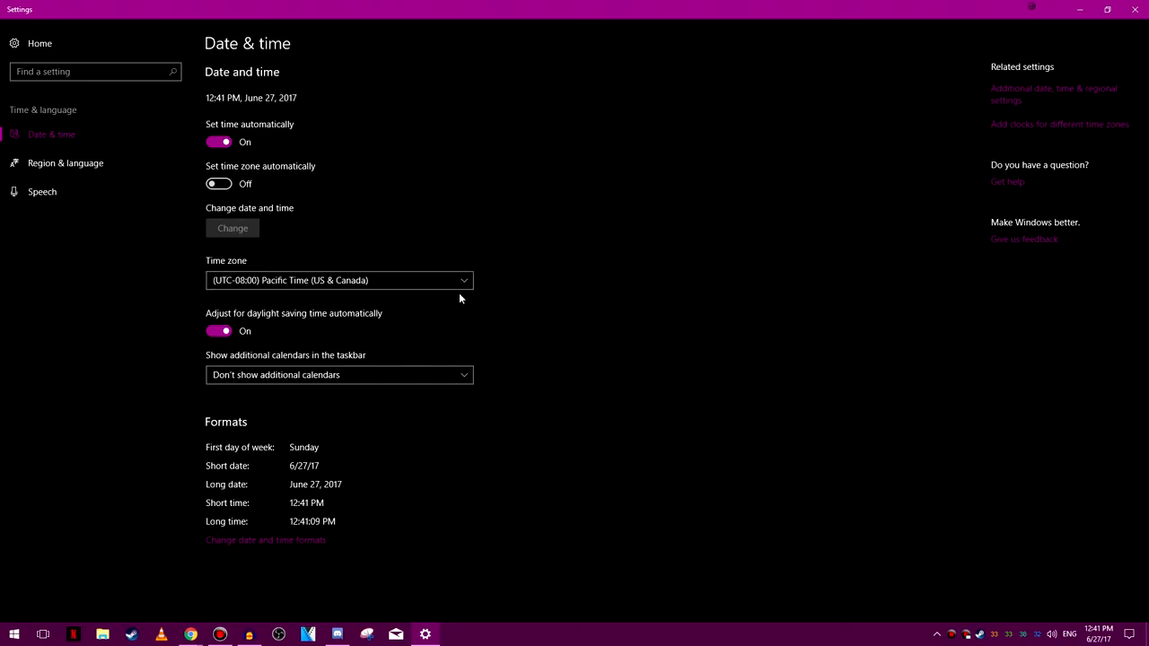
left_click(337, 280)
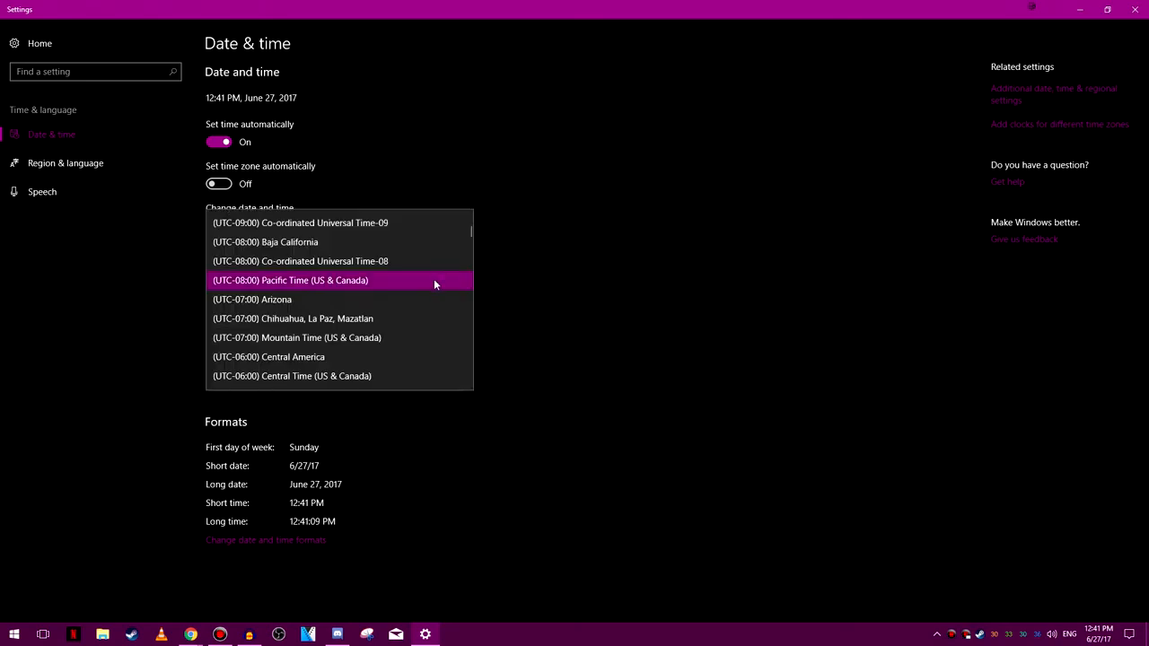
scroll("down", 3)
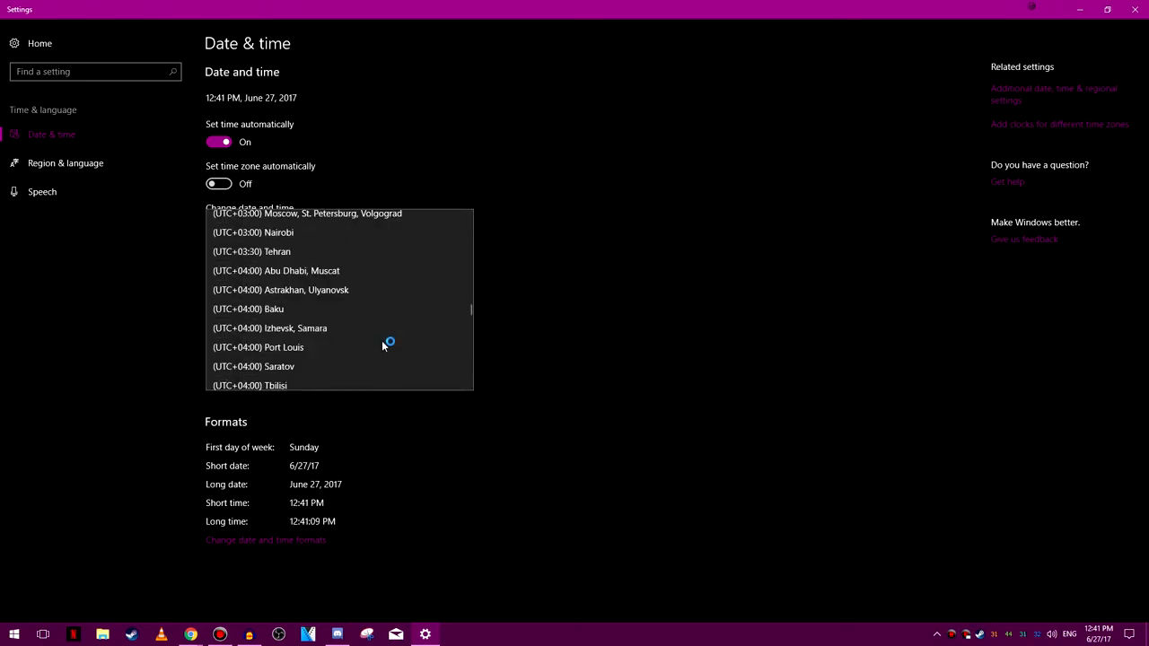
scroll("down", 3)
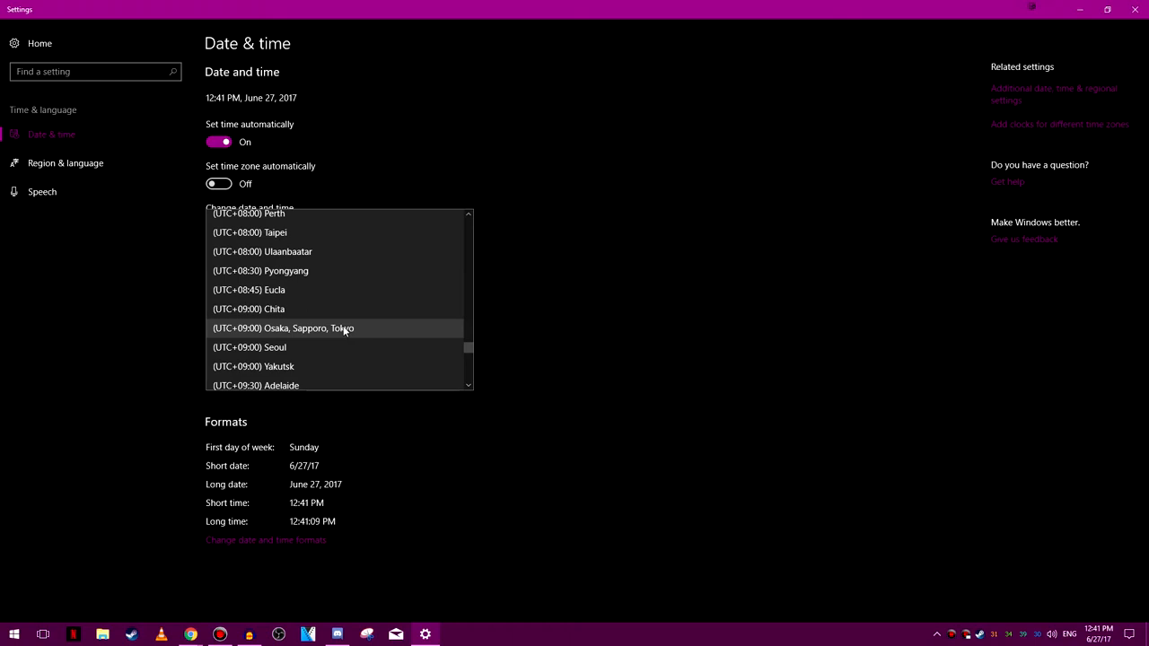
left_click(284, 327)
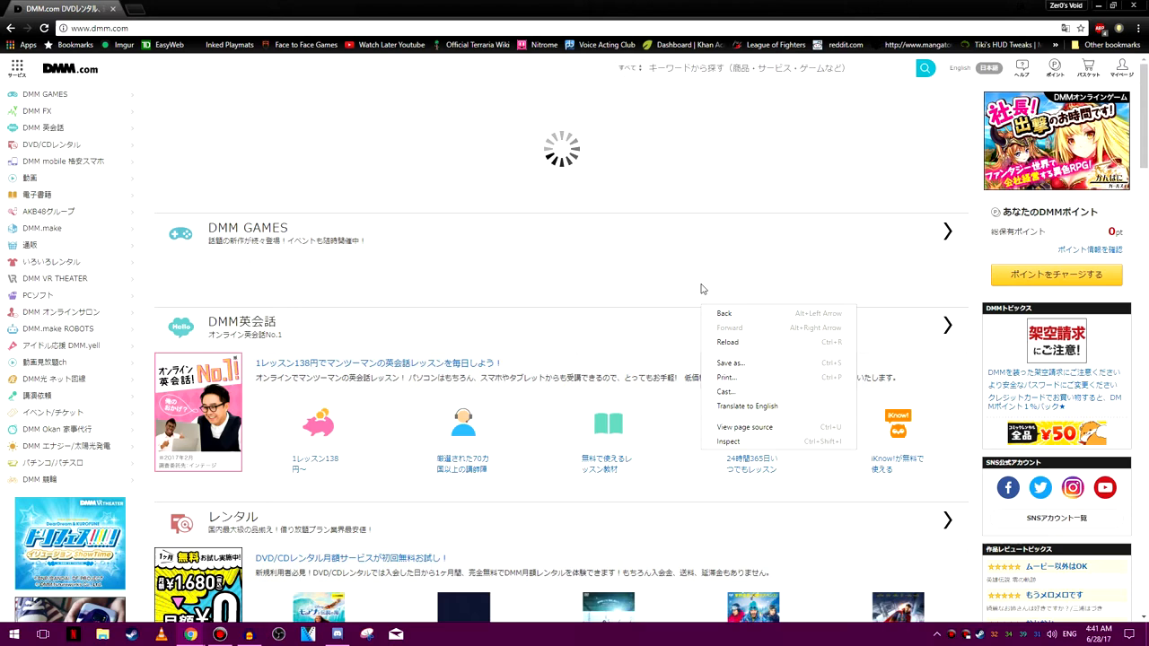
mouse_move(743, 442)
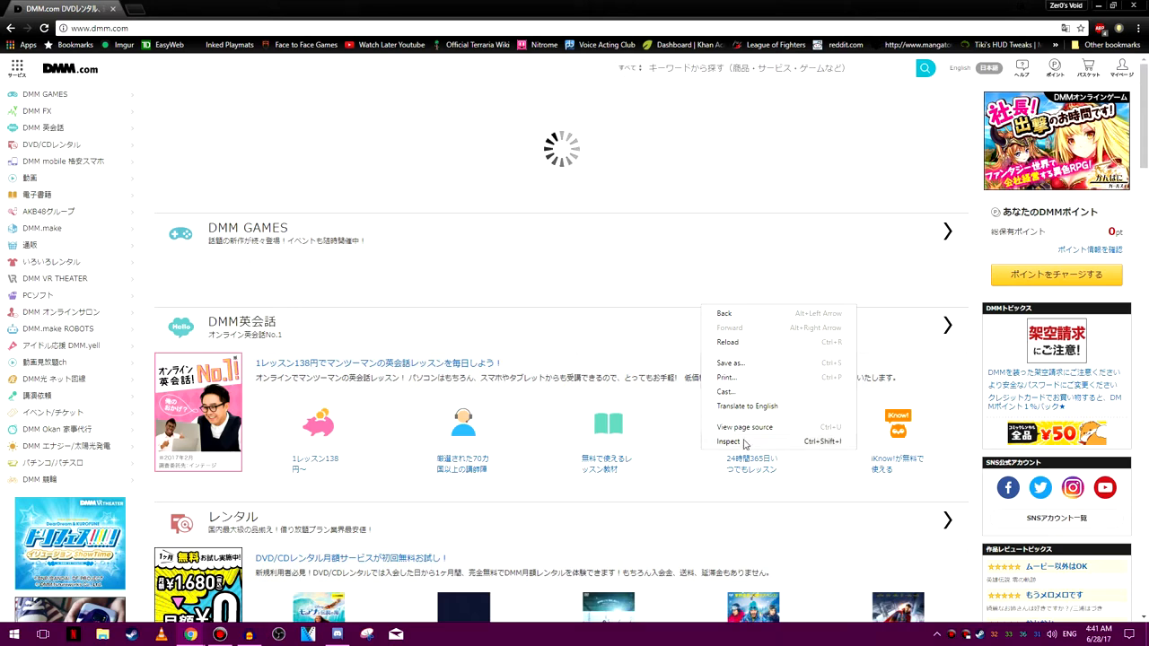
Step: Inspect the DMM page and view the Console tab listing its load errors
left_click(733, 441)
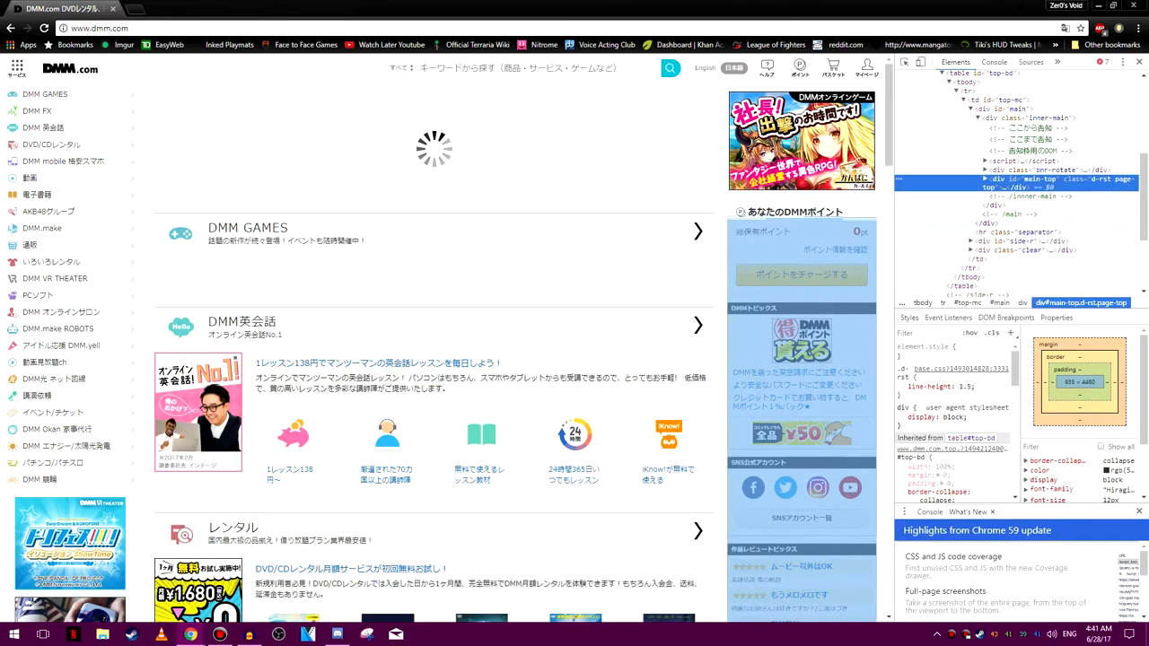
left_click(995, 61)
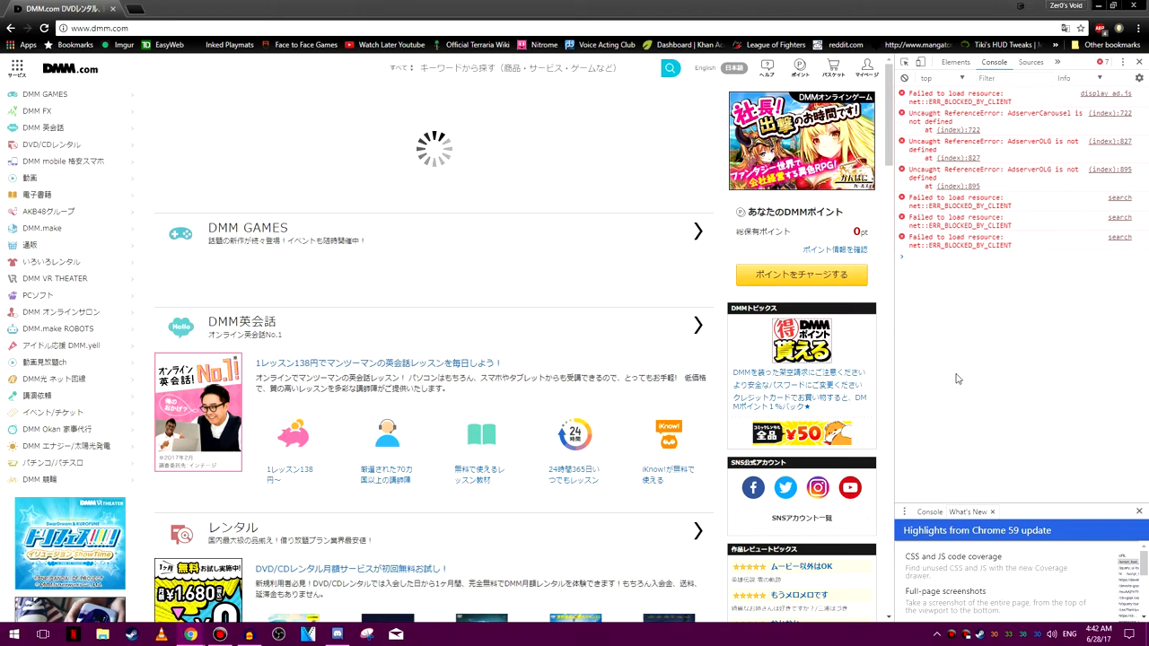
mouse_move(973, 421)
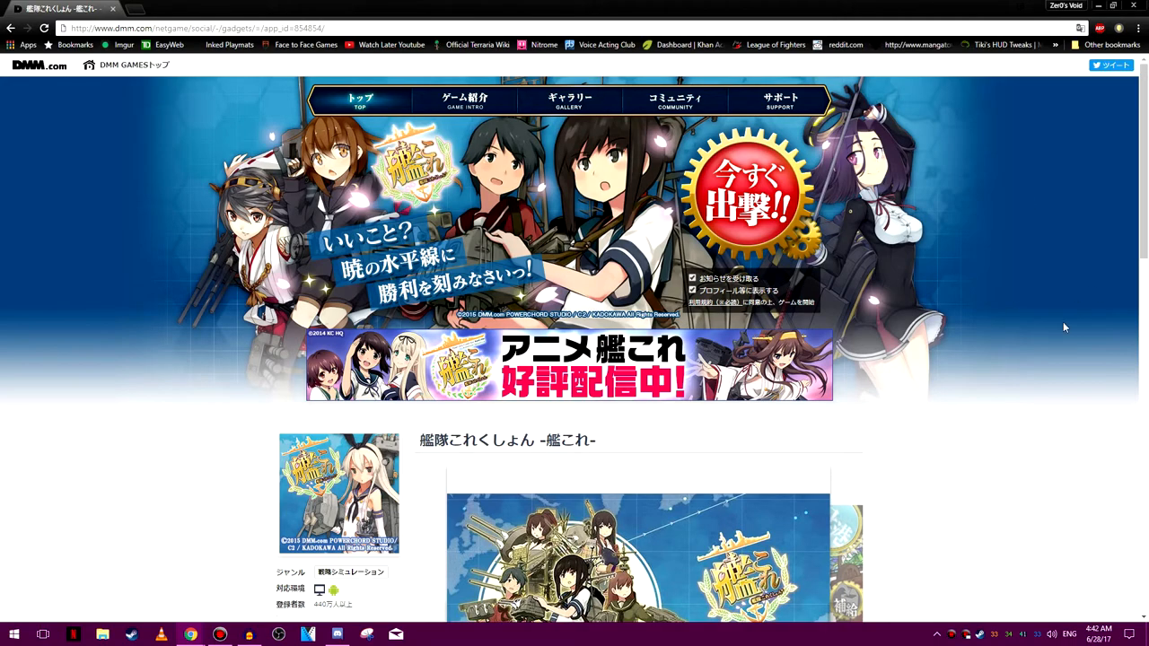
Step: Launch KanColle from its DMM GAMES page via the red 今すぐ出撃!! badge
scroll("down", 3)
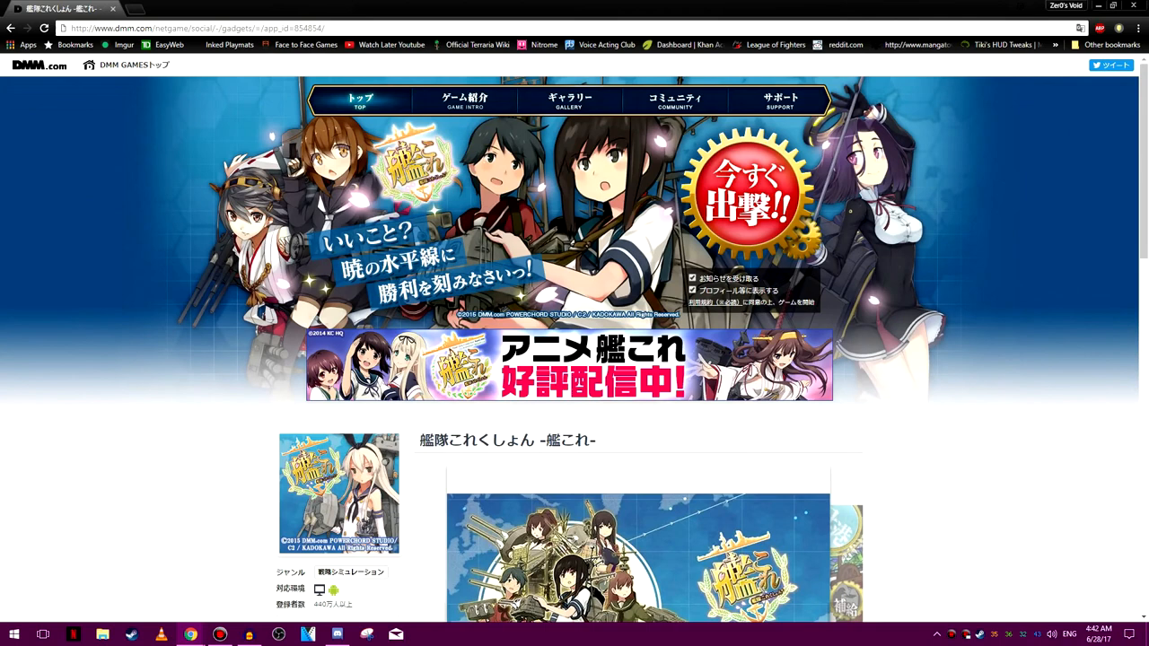
mouse_move(1093, 359)
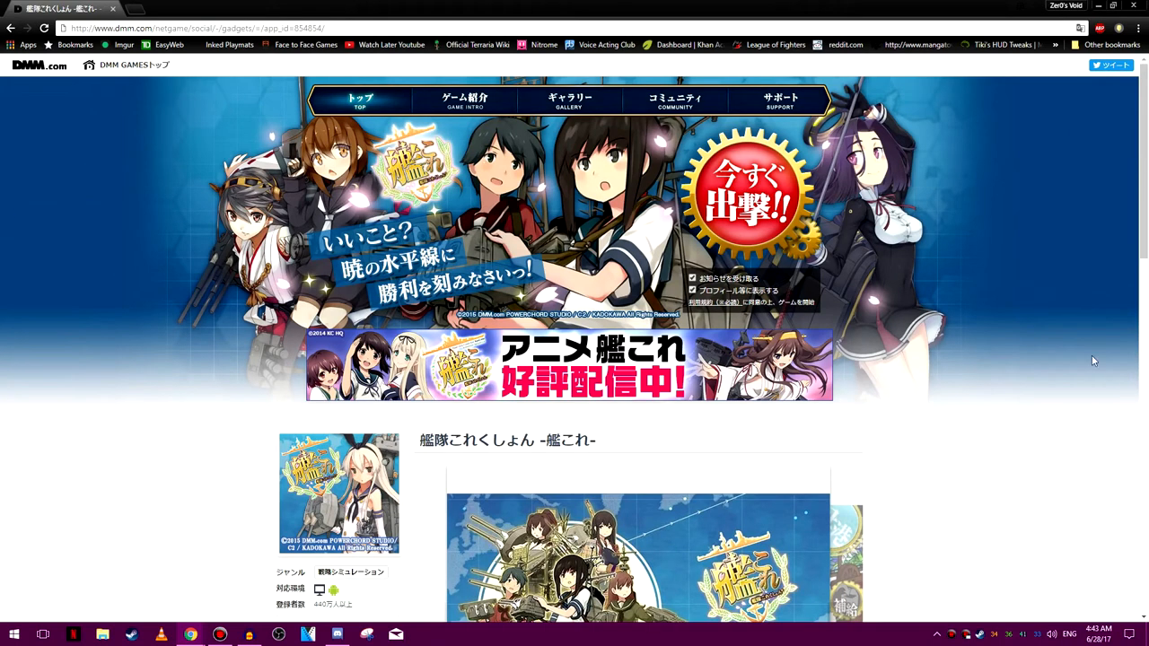
mouse_move(727, 309)
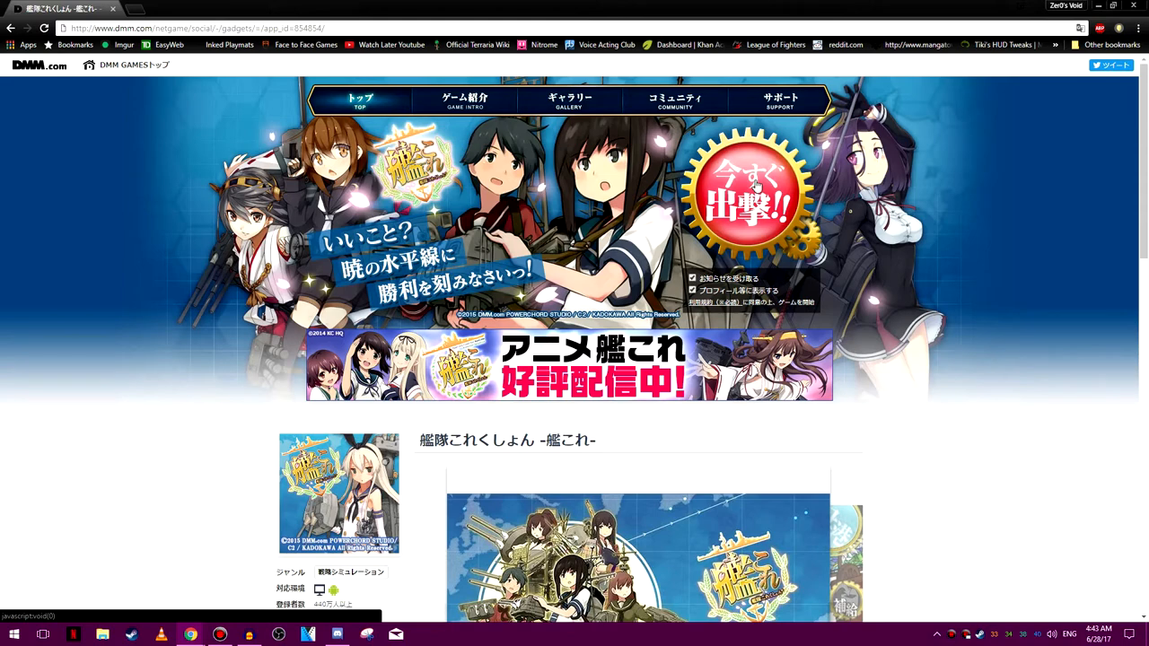
left_click(750, 194)
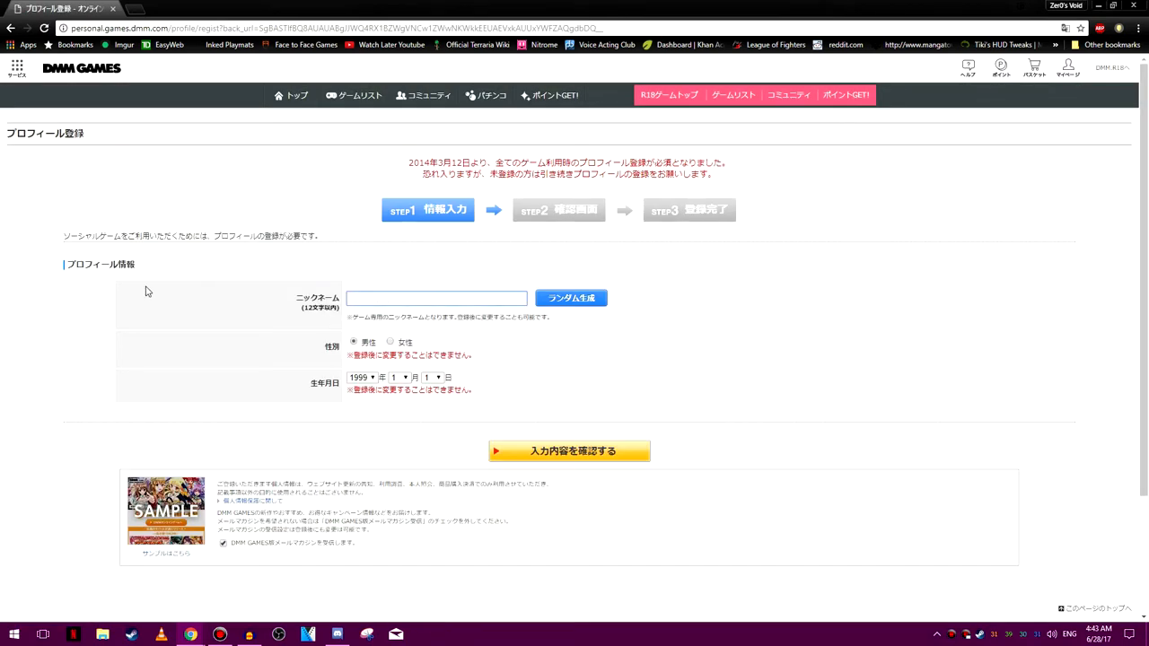
Step: Fill the profile with nickname Zer0, gender 男性, birth year 1996 and day 6
type("Zer0")
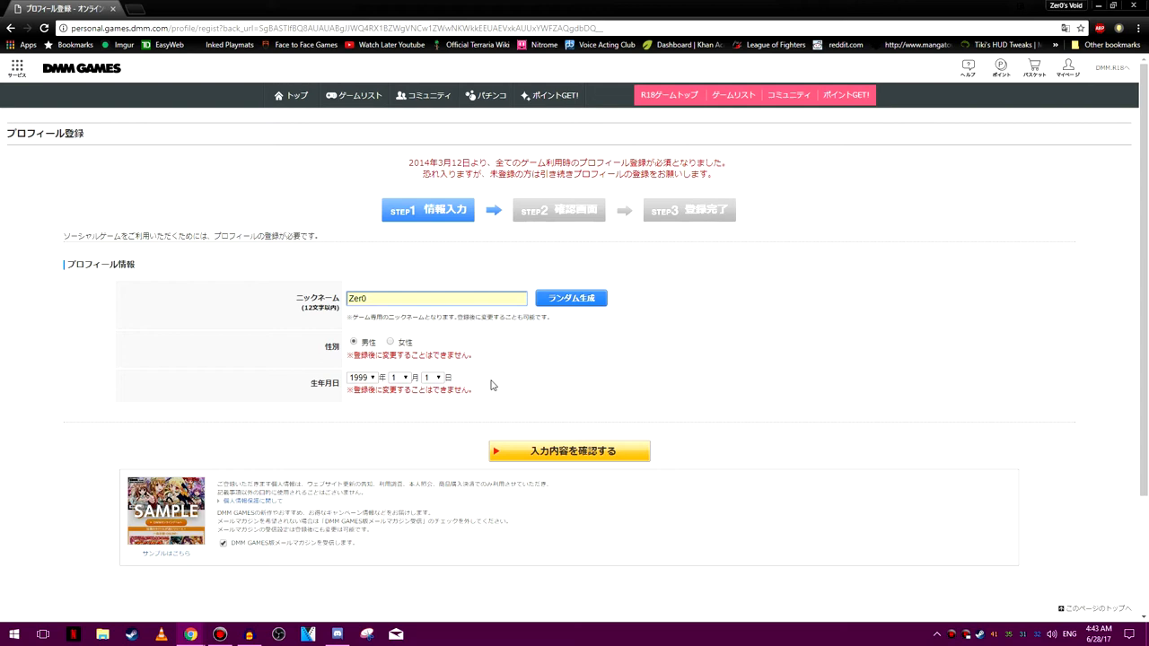
left_click(406, 348)
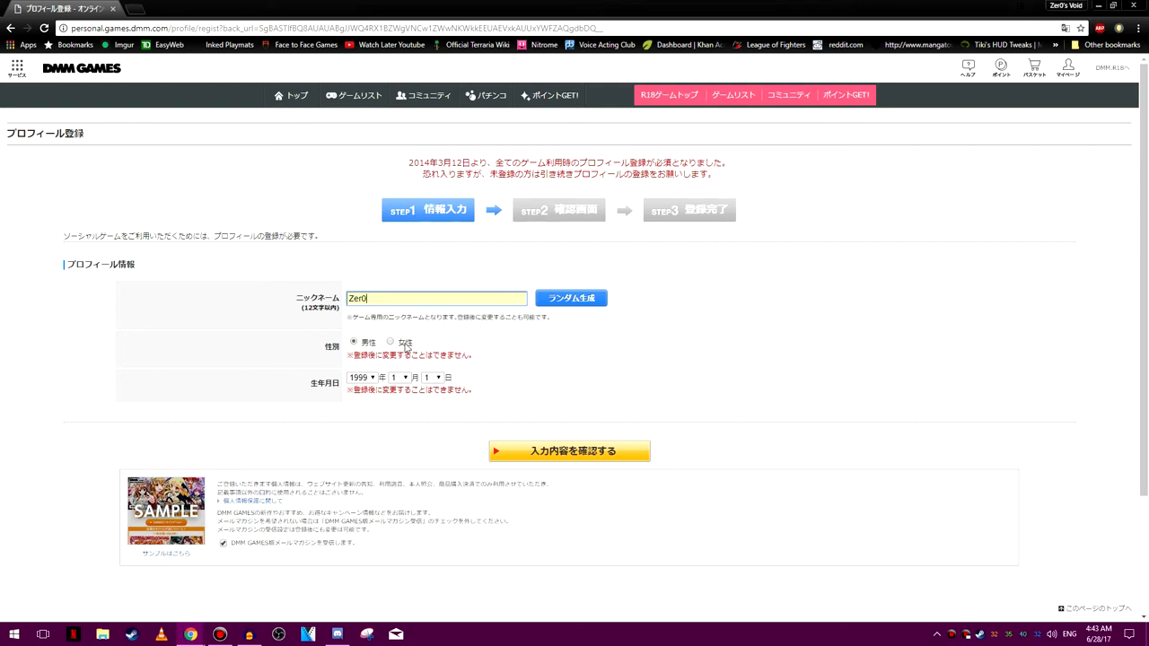
left_click(361, 378)
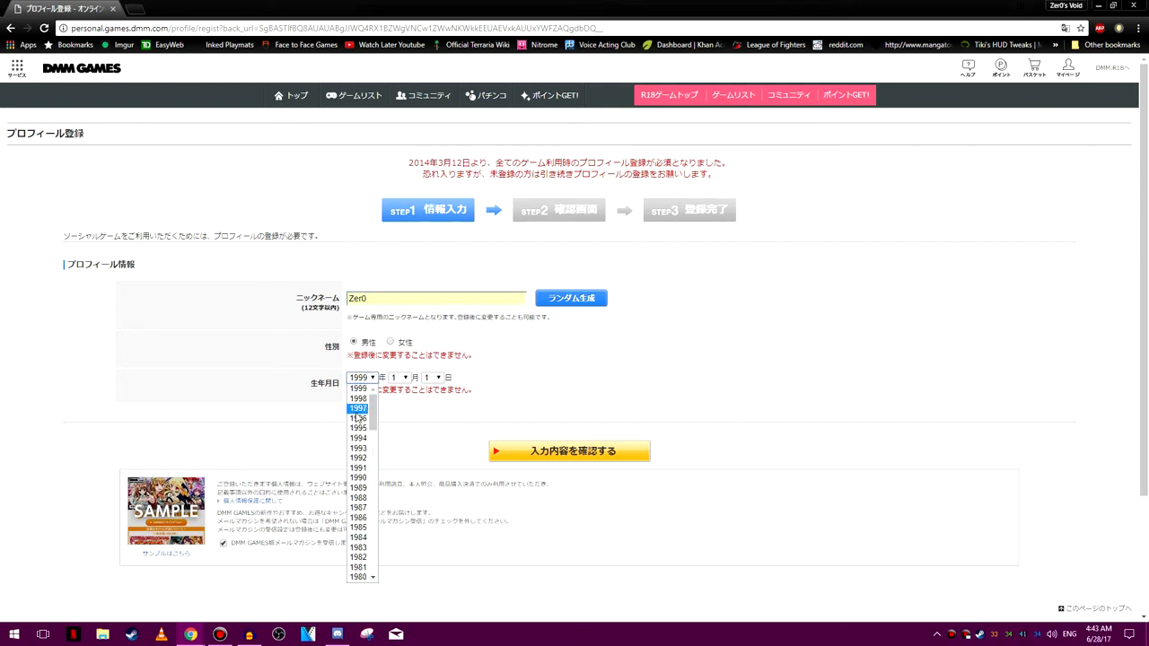
left_click(402, 377)
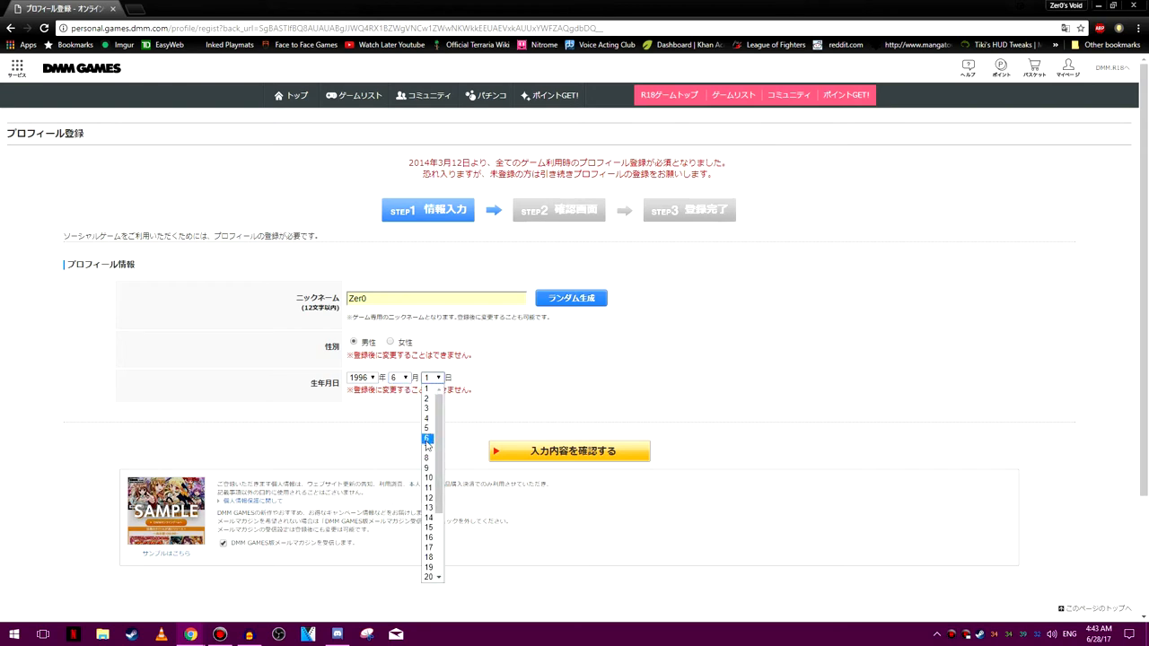
left_click(427, 438)
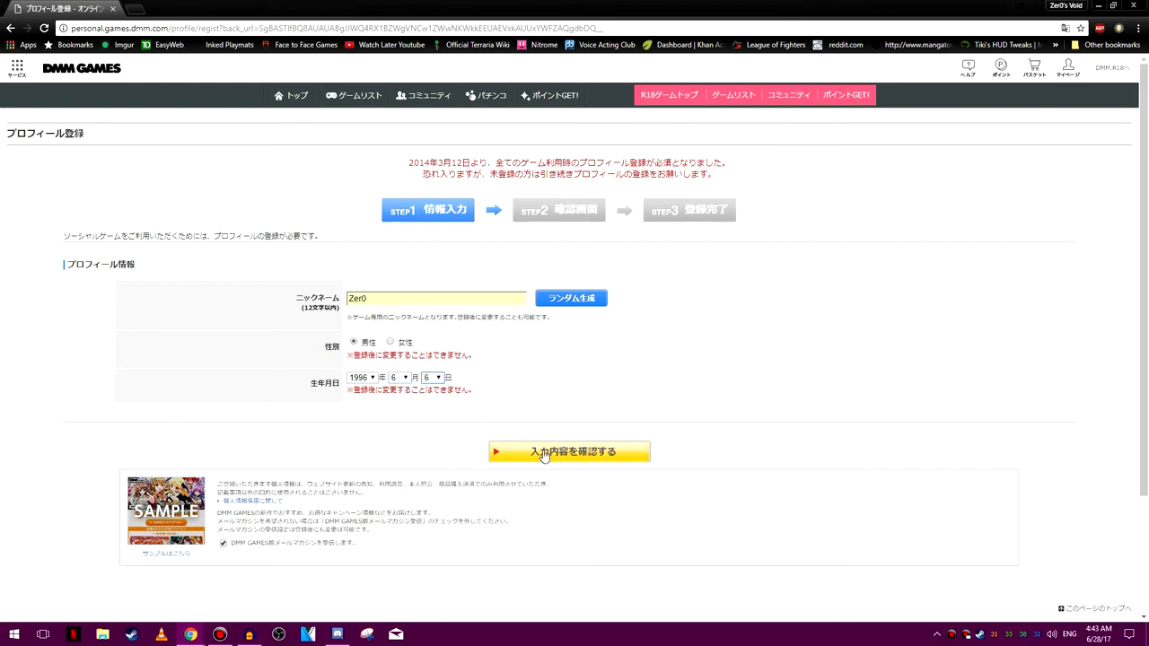
Step: Confirm the profile details and complete registration to start the game
left_click(571, 452)
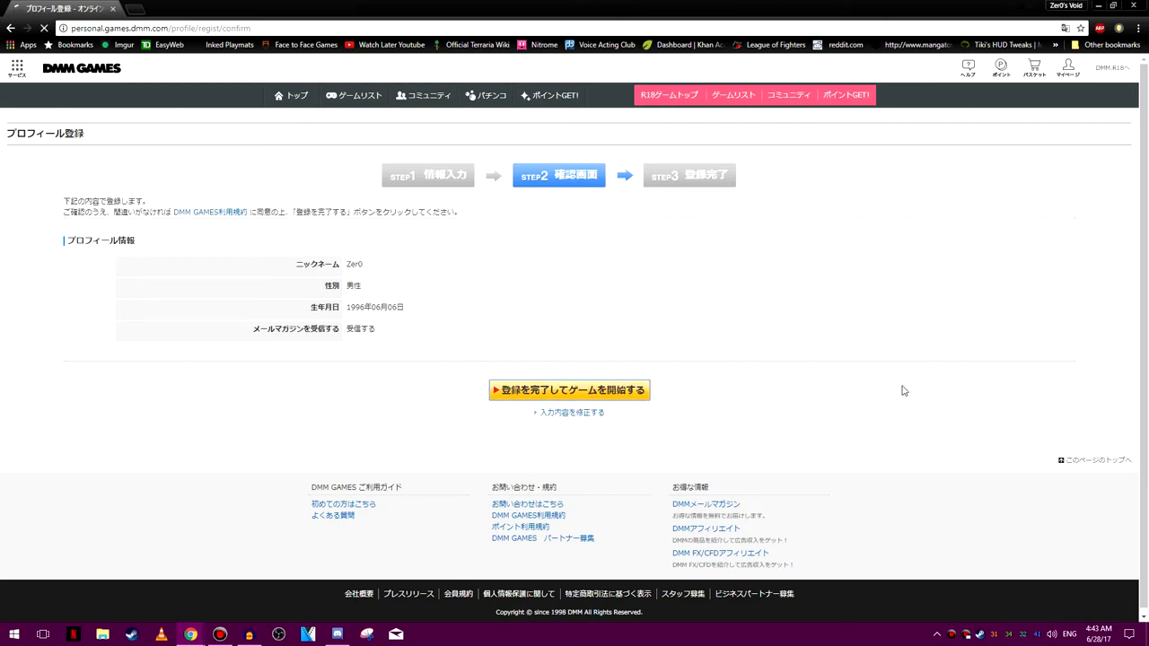
left_click(567, 390)
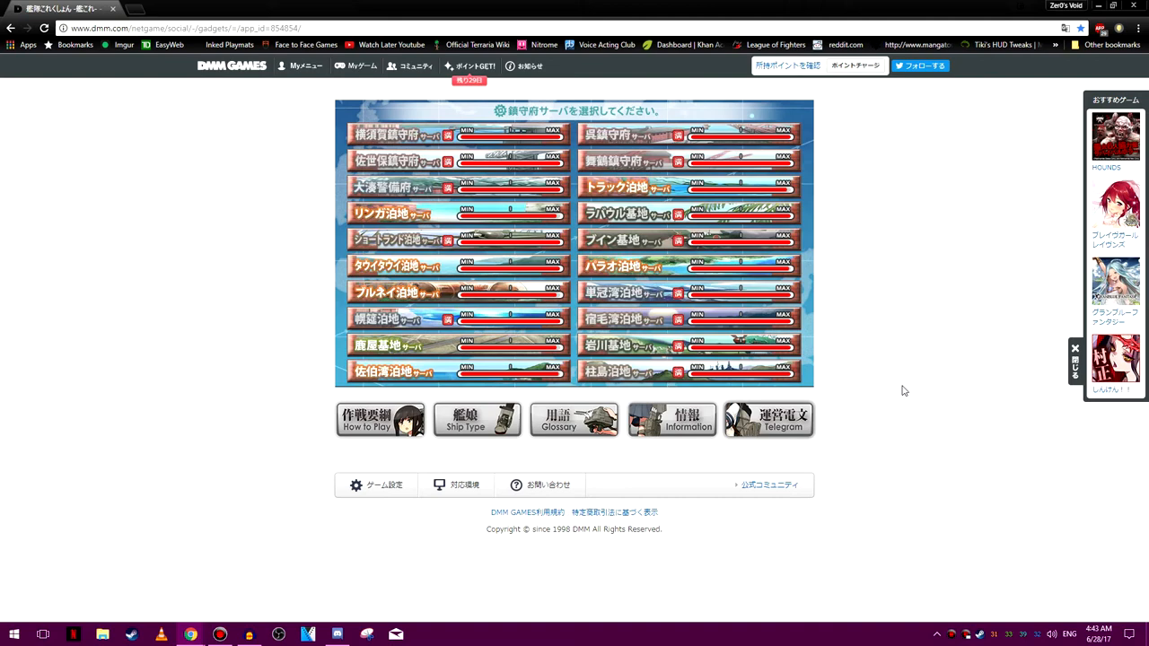
mouse_move(855, 97)
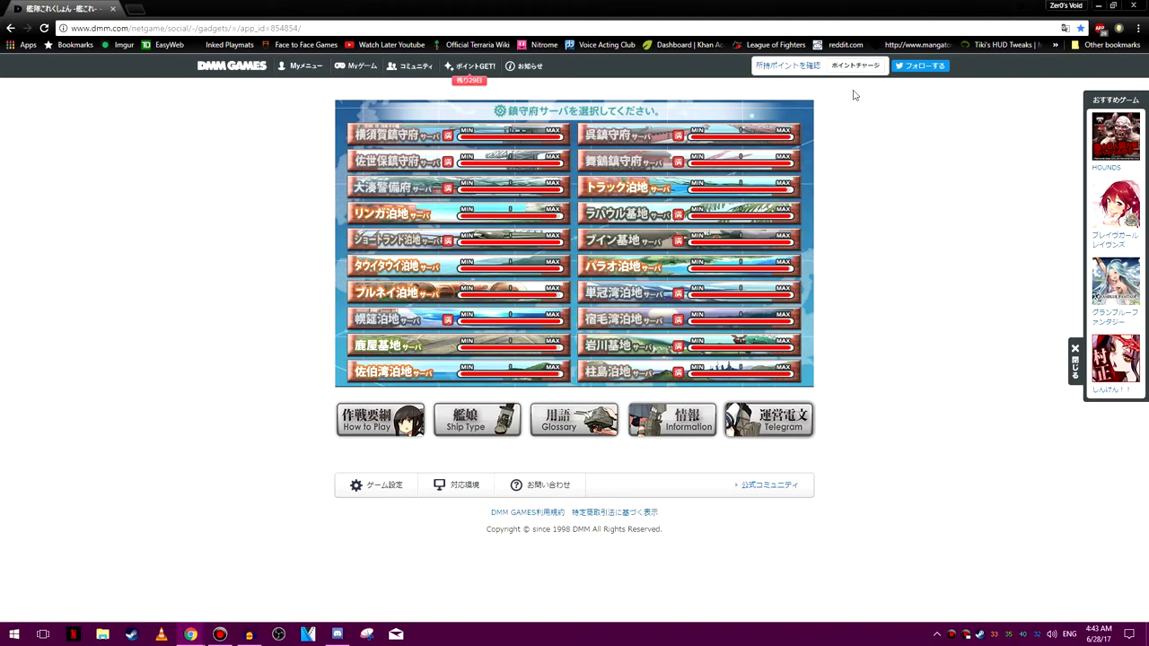
mouse_move(887, 212)
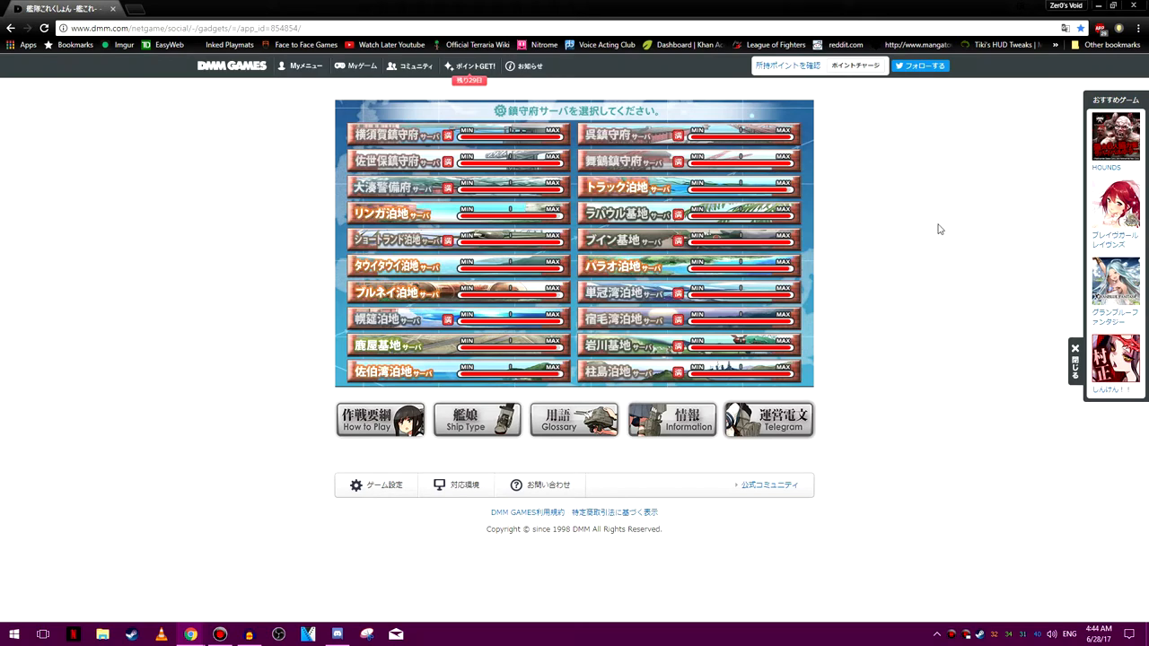
mouse_move(956, 228)
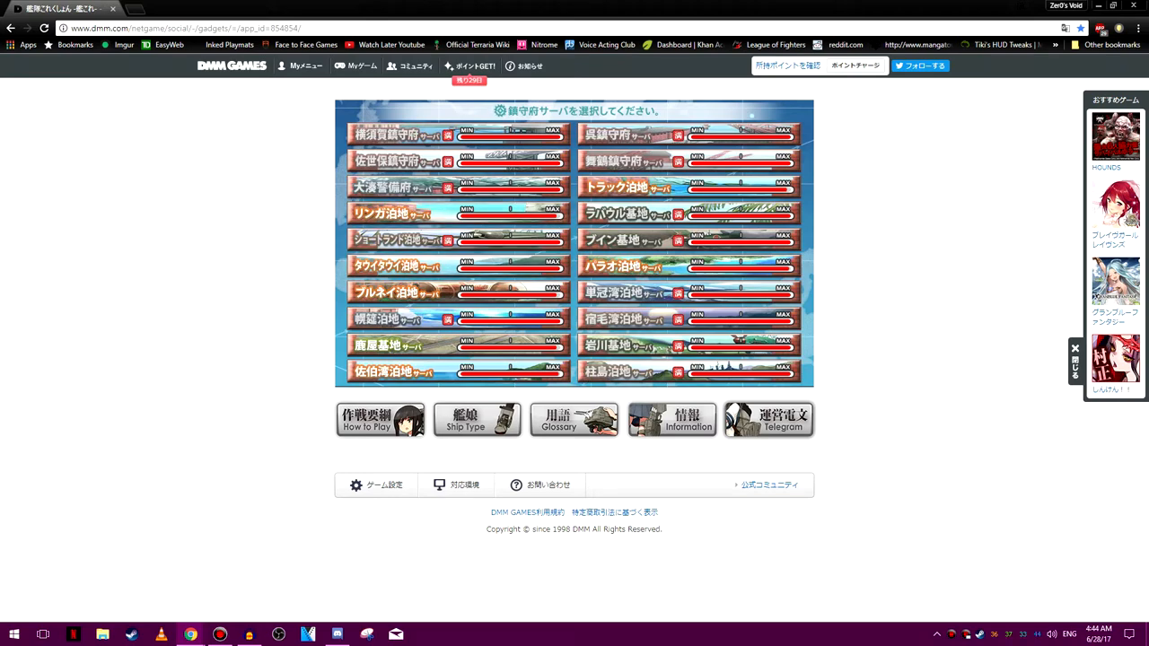
mouse_move(934, 273)
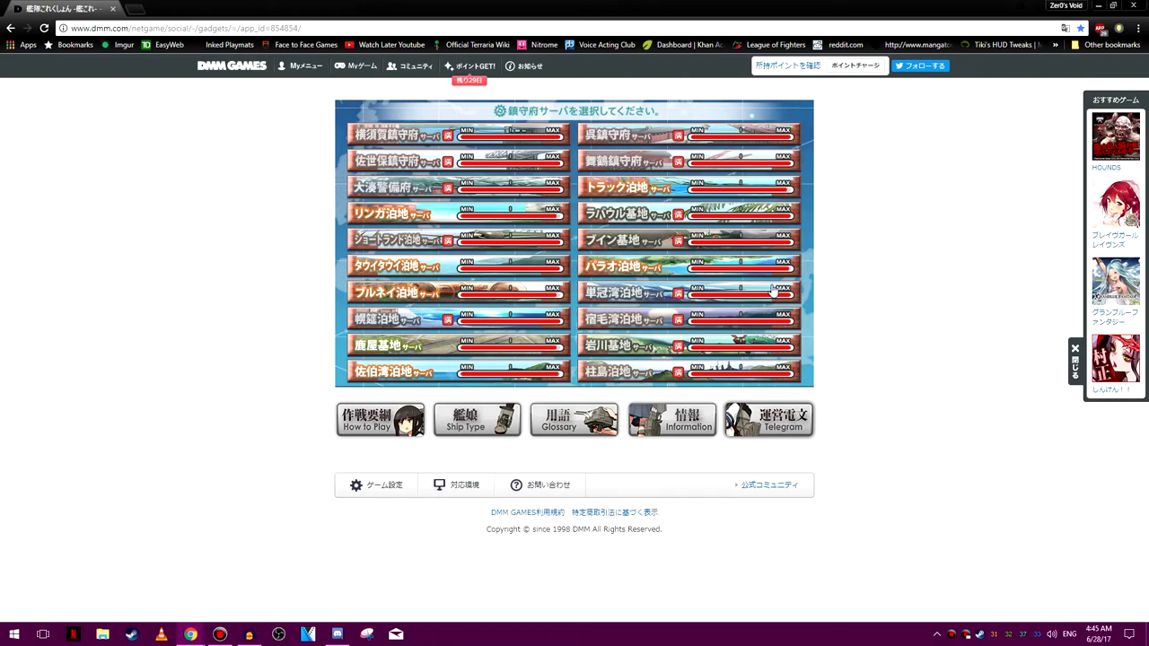
mouse_move(937, 239)
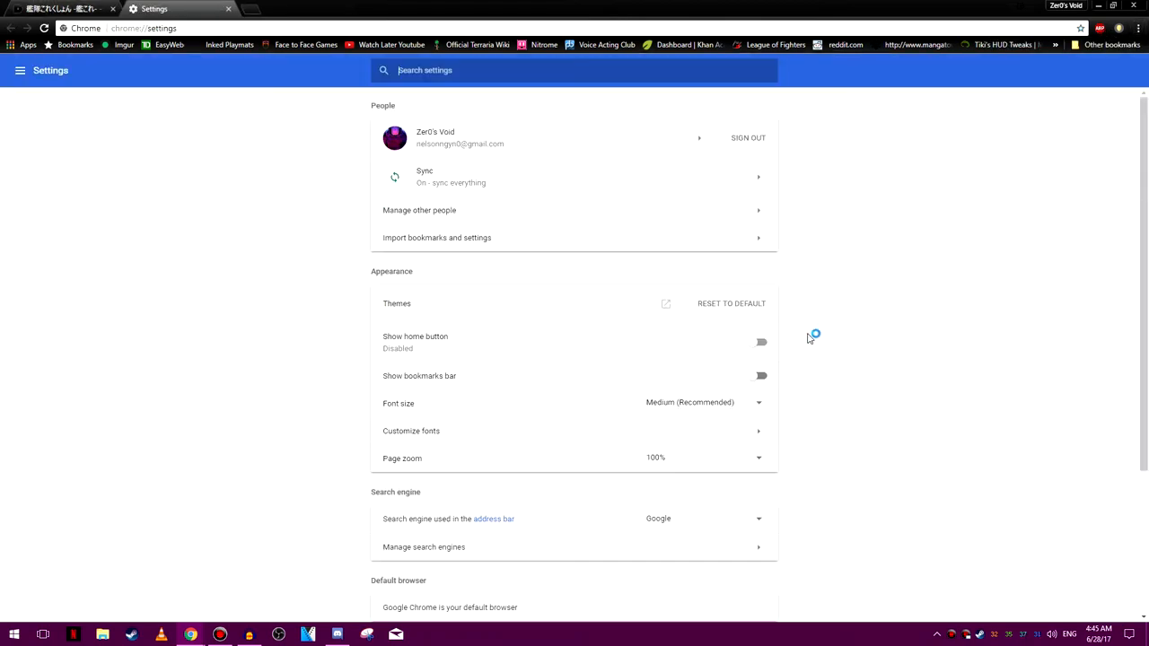
Step: Bring up Clear browsing data under Advanced privacy settings and uncheck Cookies and other site data
left_click(760, 375)
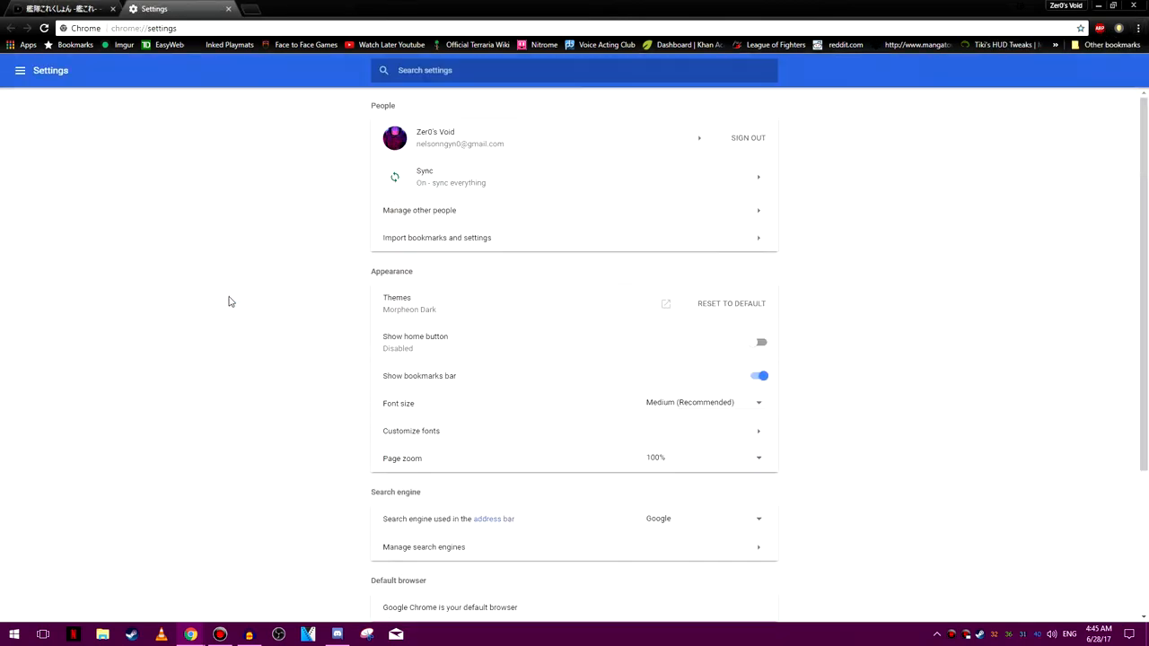
mouse_move(899, 323)
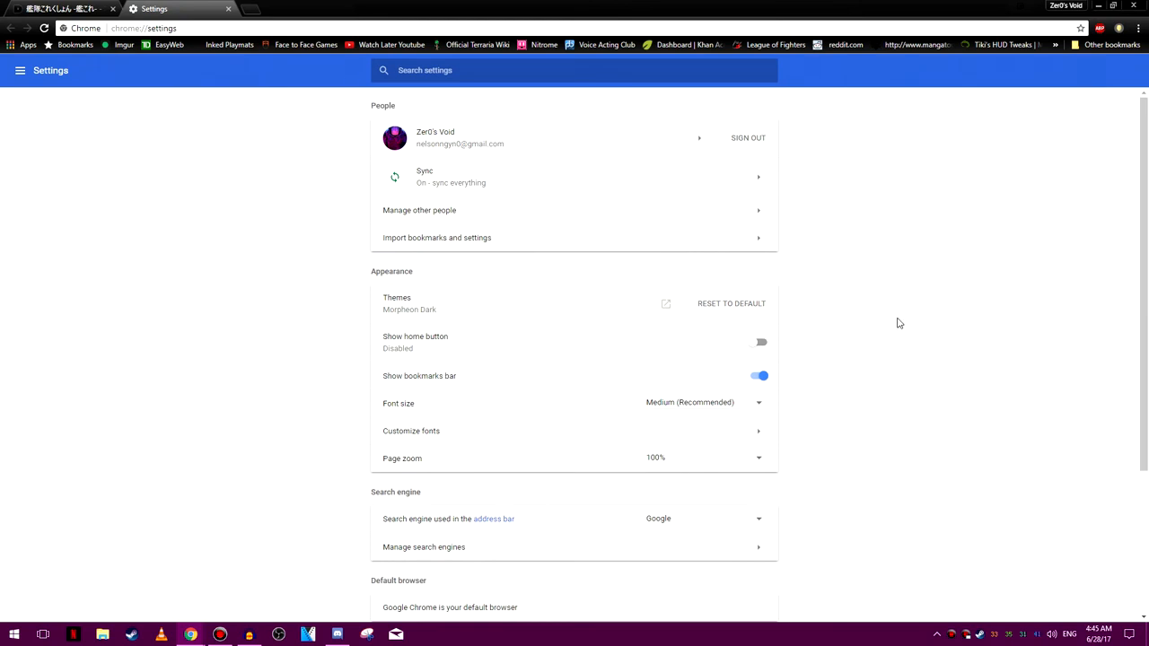
scroll("down", 3)
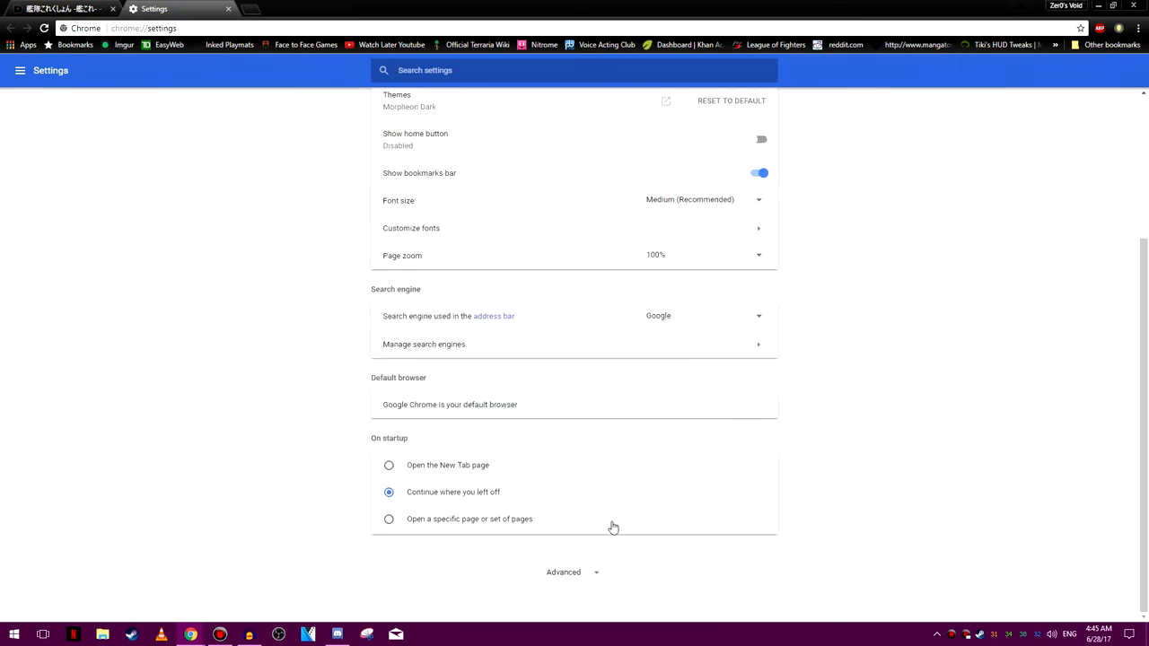
left_click(564, 571)
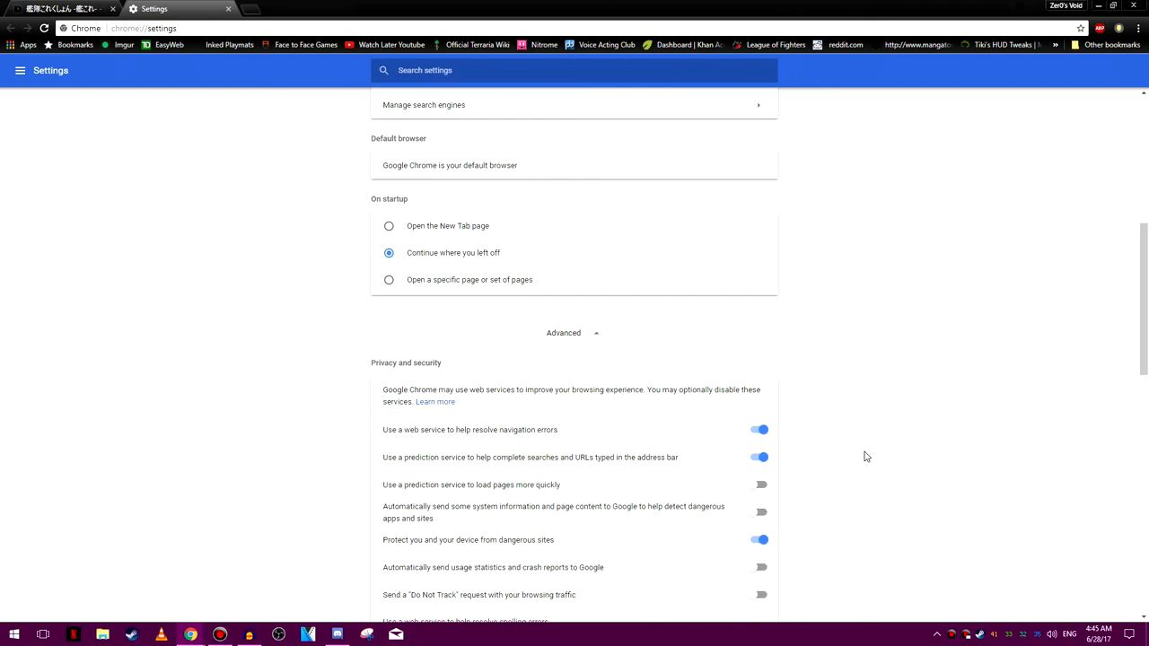
scroll("down", 3)
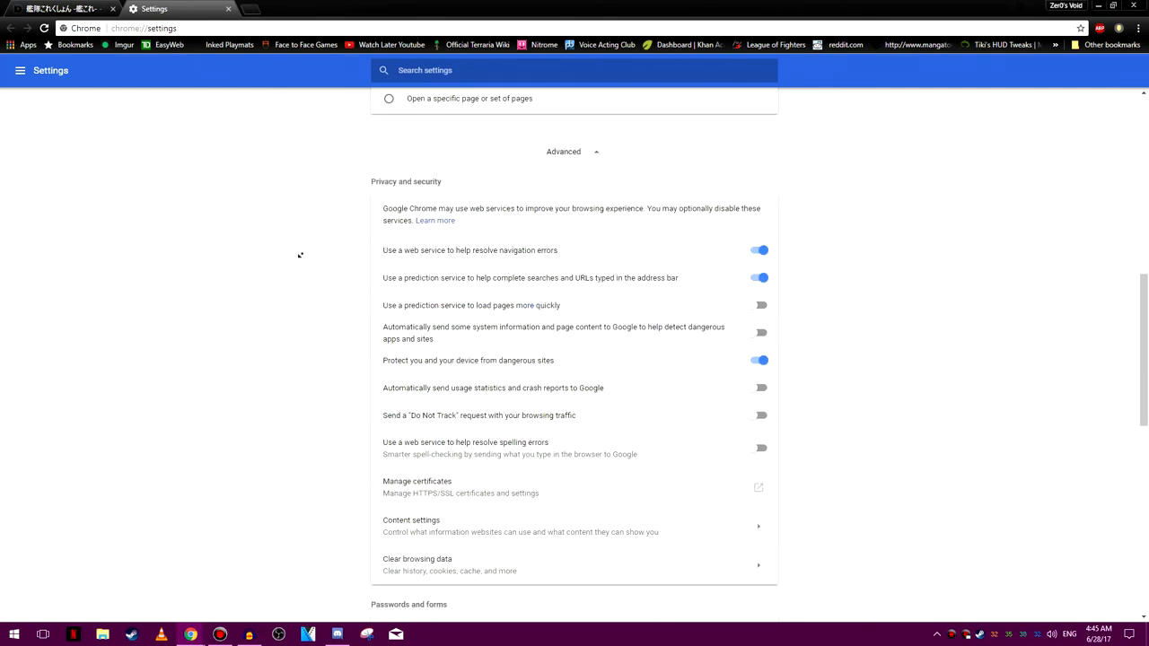
scroll("down", 3)
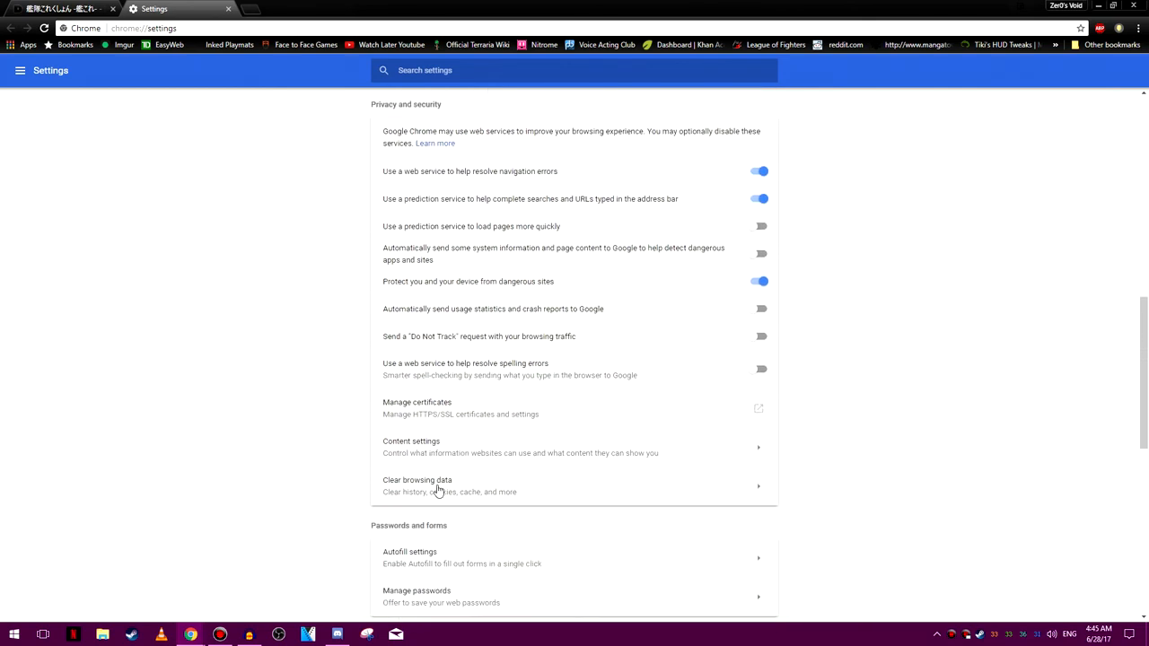
left_click(417, 485)
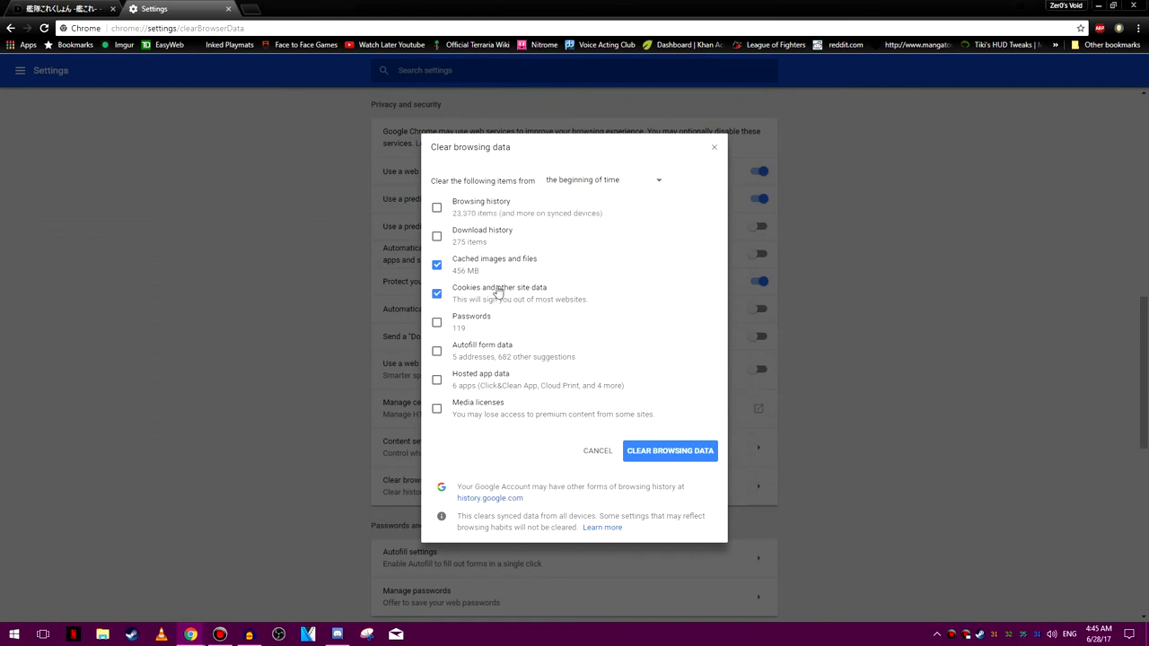
left_click(436, 294)
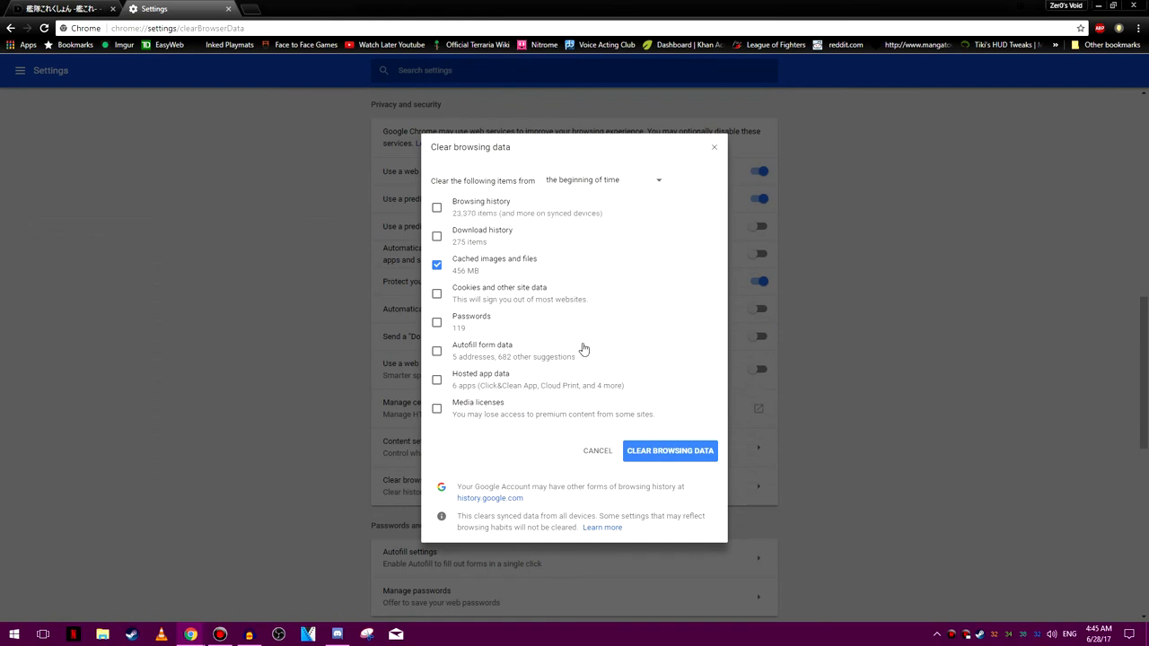